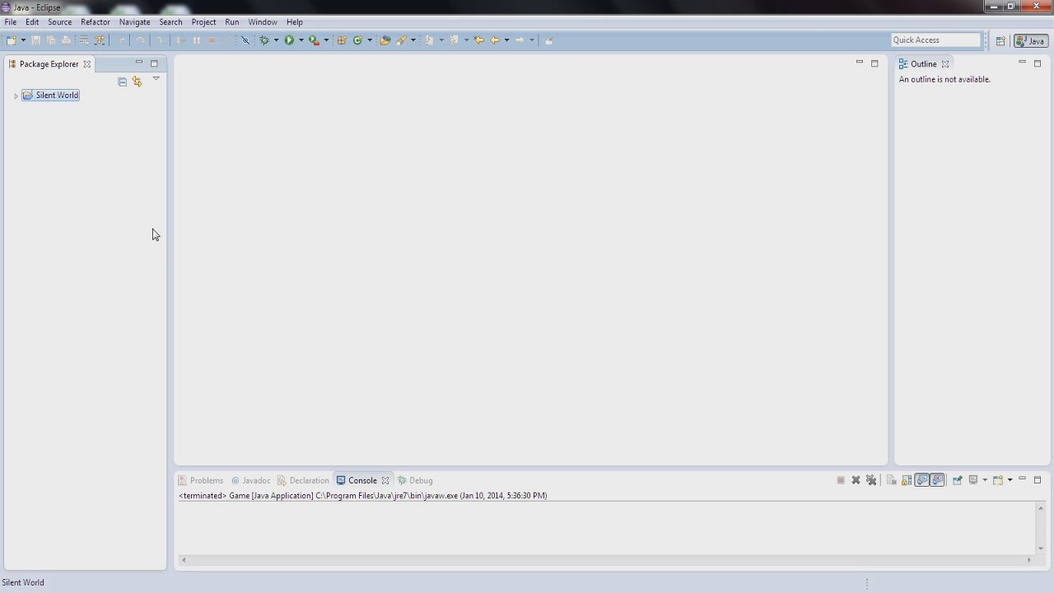
mouse_move(299, 310)
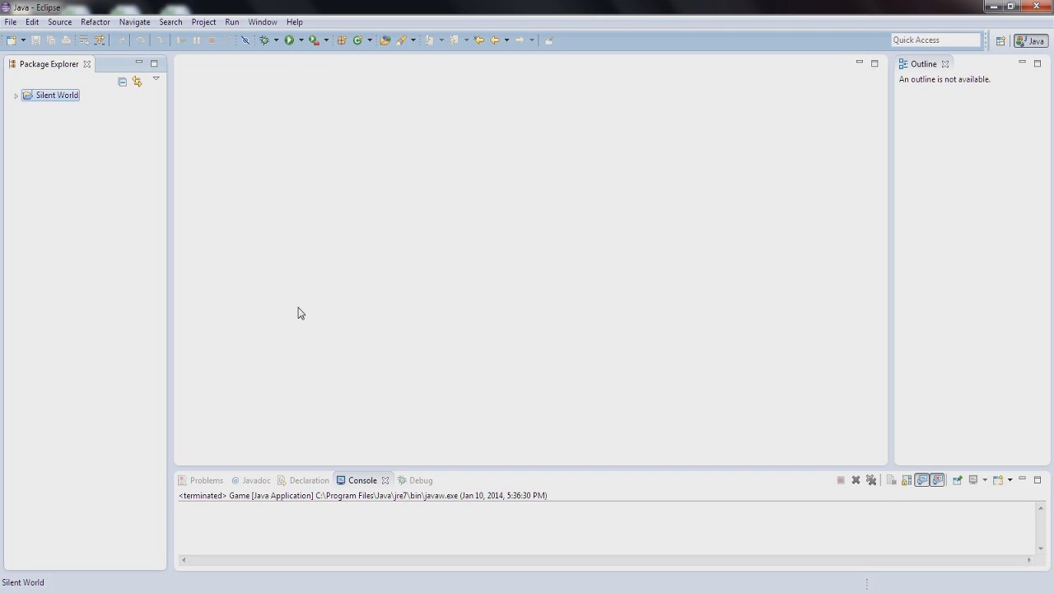
mouse_move(312, 384)
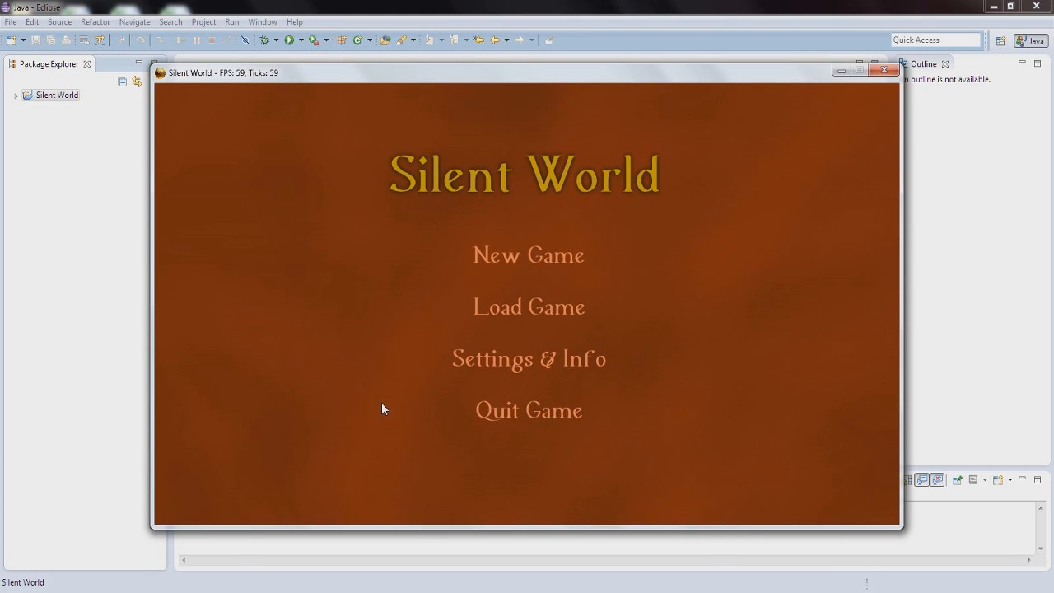
mouse_move(403, 429)
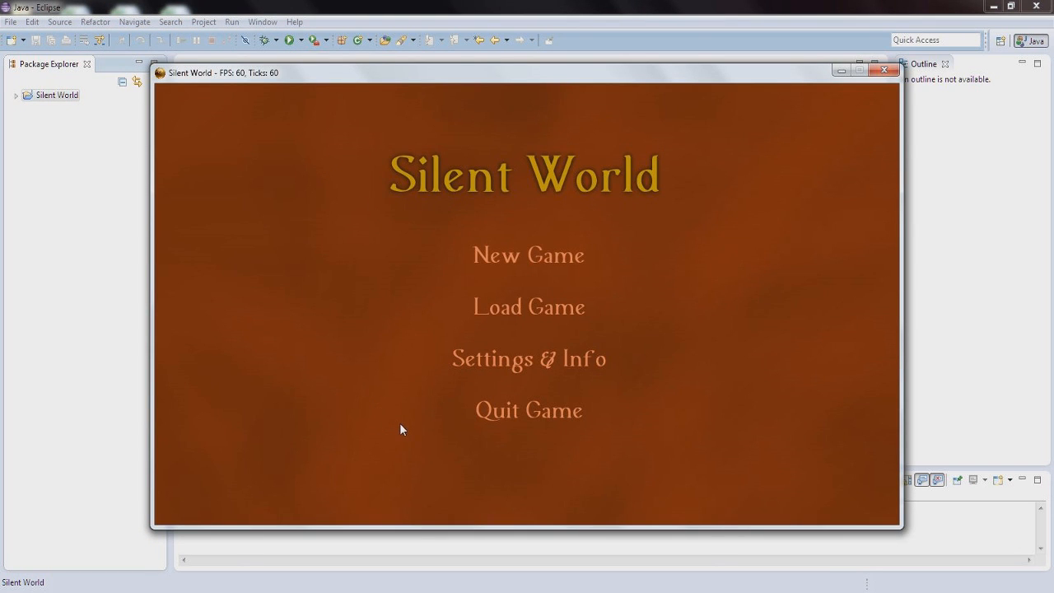
In Settings & Info, lower Music Volume to 47, then return to the title menu
left_click(529, 358)
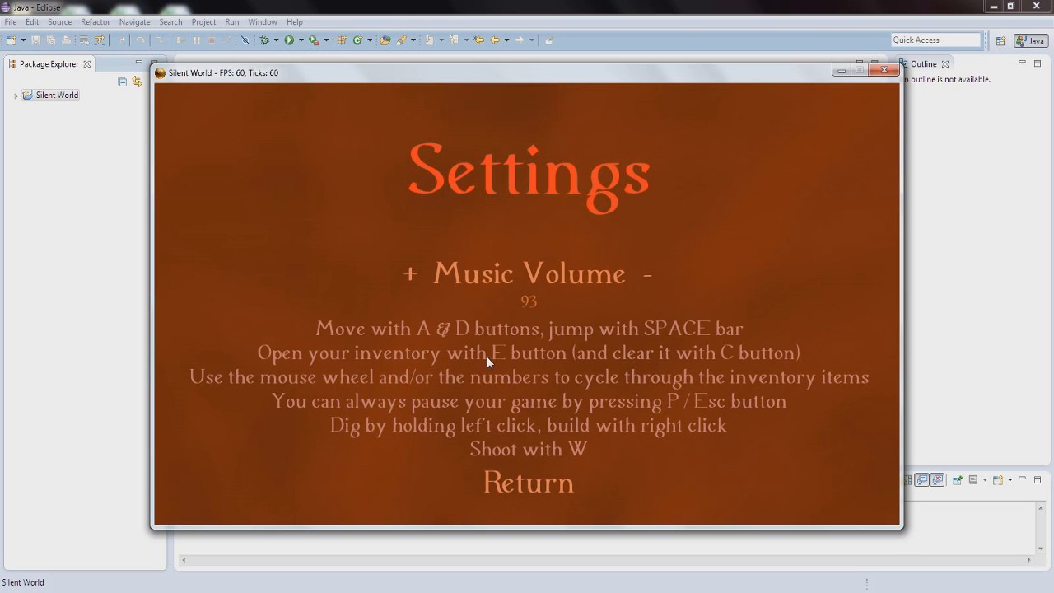
left_click(648, 274)
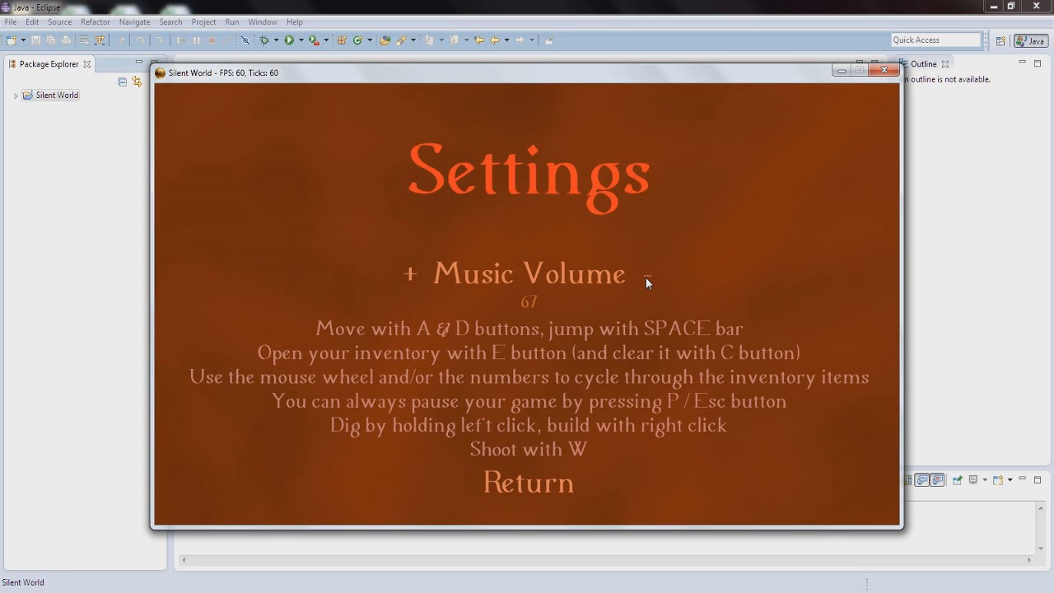
left_click(648, 274)
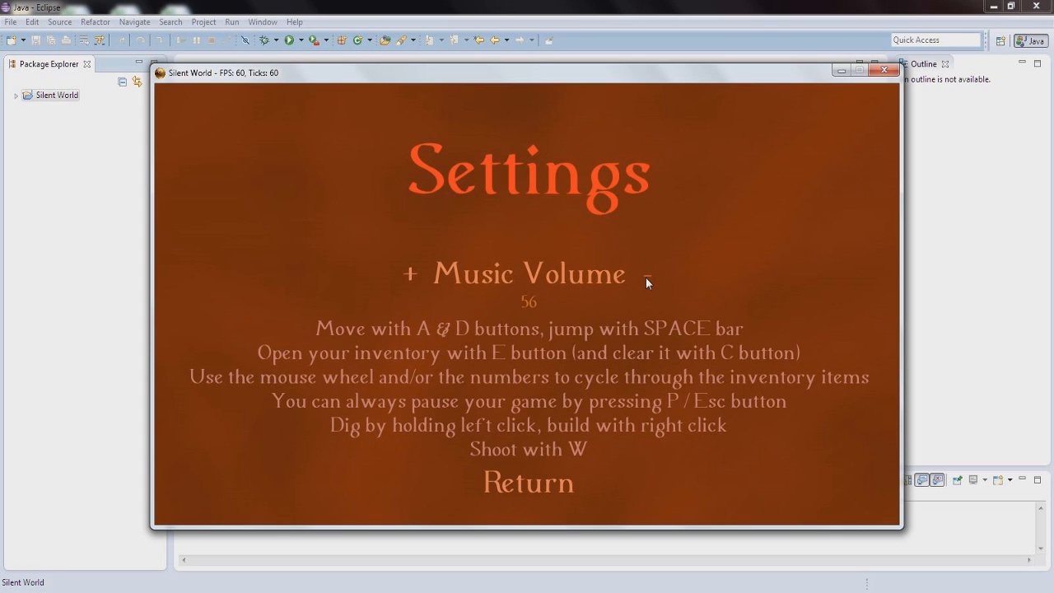
left_click(647, 272)
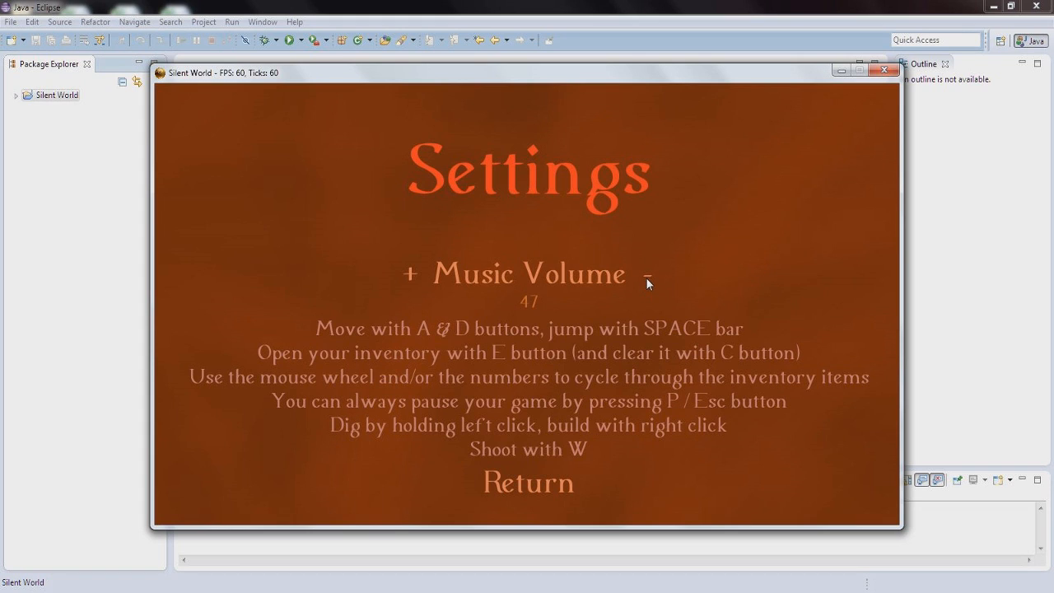
mouse_move(365, 283)
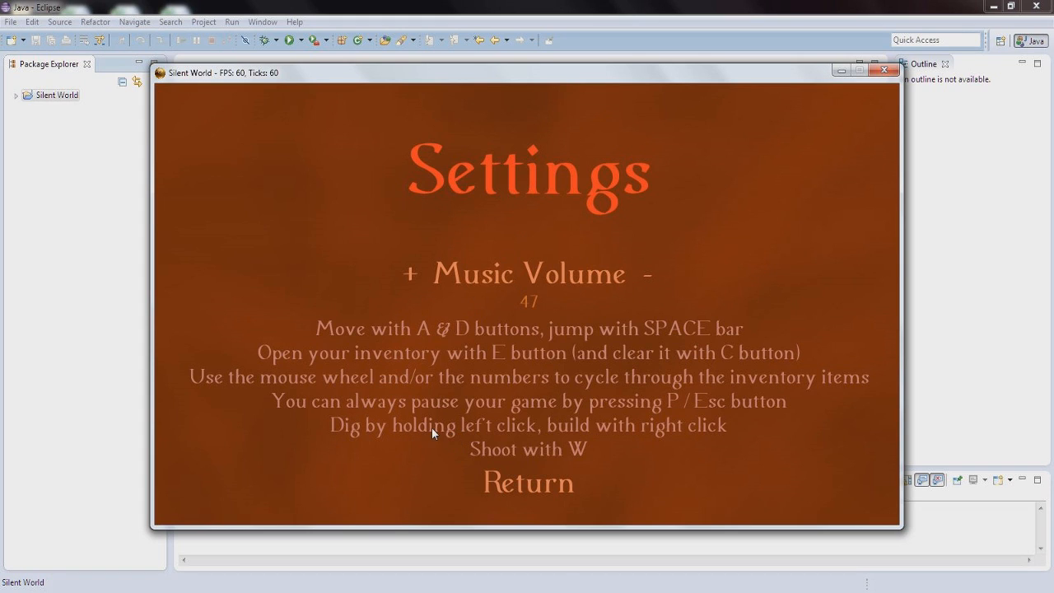
mouse_move(564, 292)
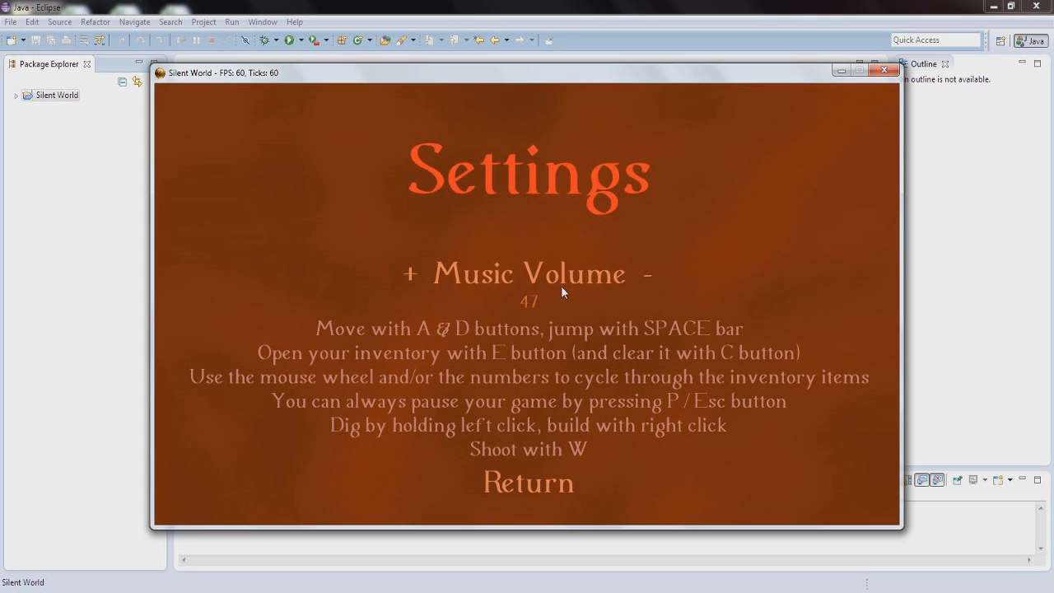
mouse_move(659, 323)
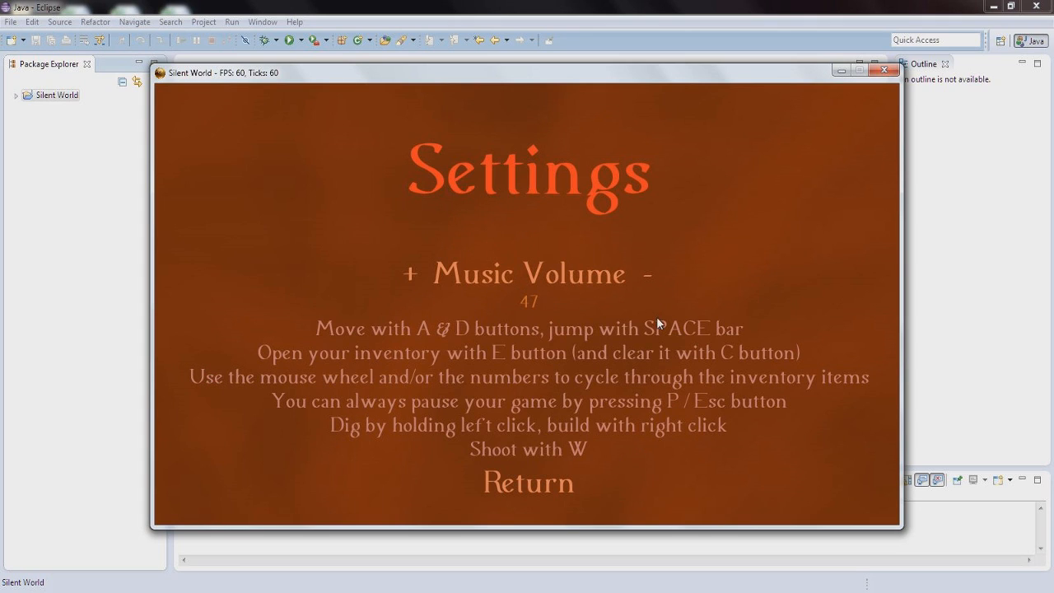
mouse_move(611, 390)
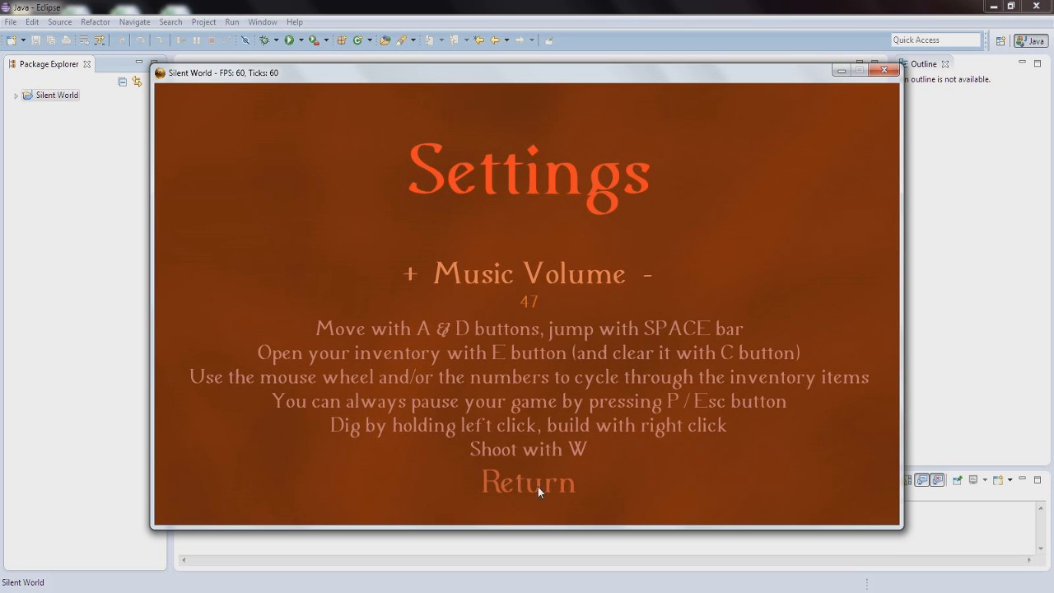
left_click(527, 482)
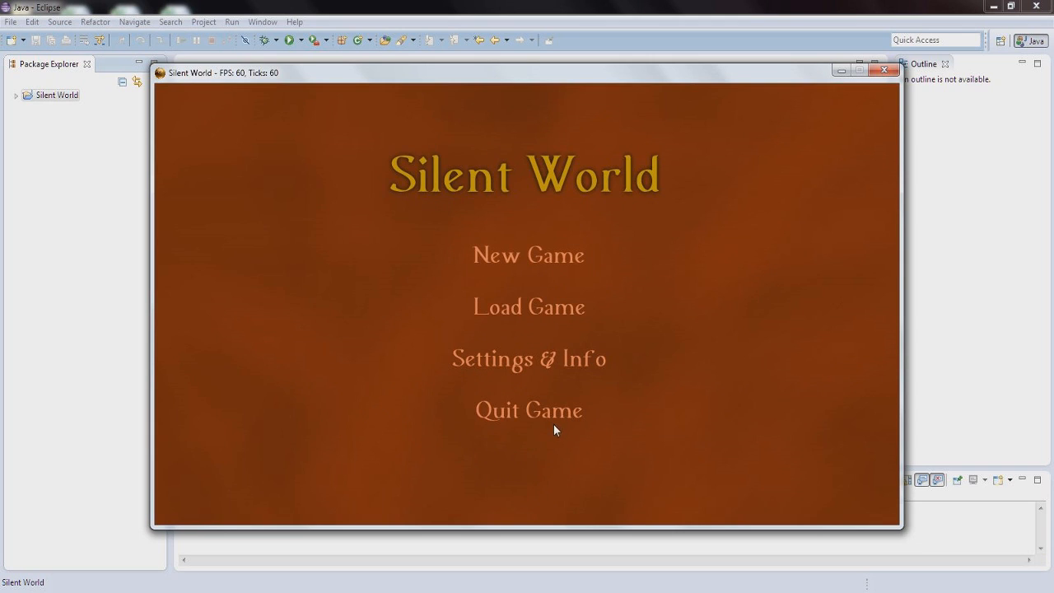
mouse_move(529, 307)
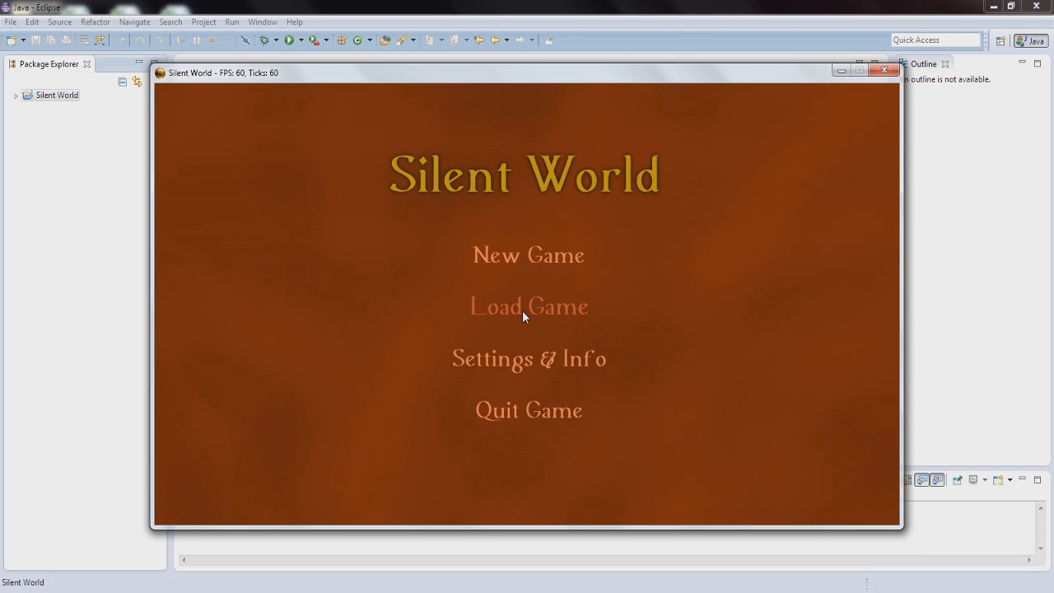
mouse_move(578, 312)
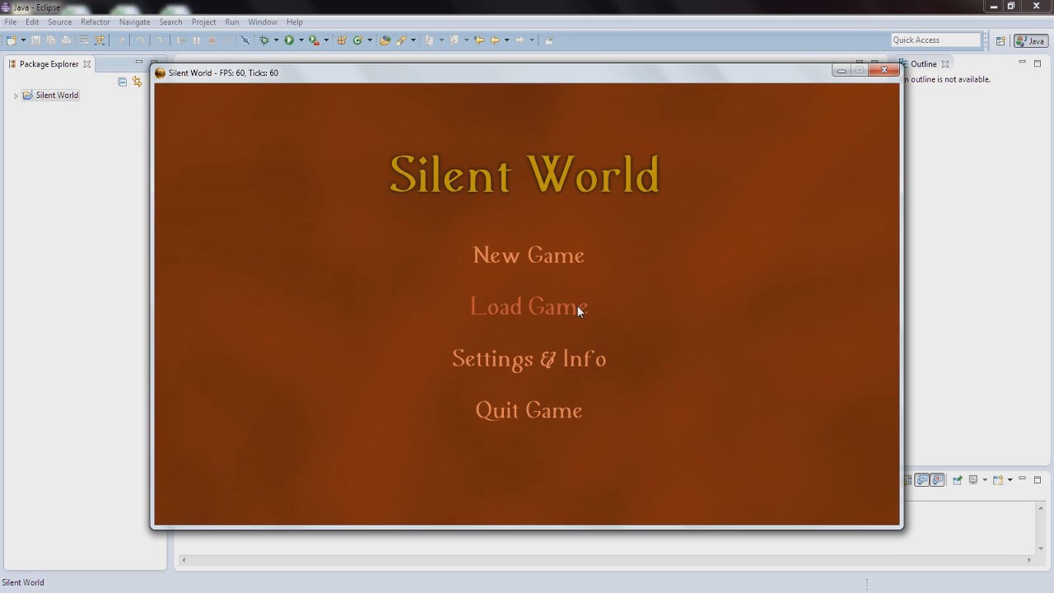
mouse_move(534, 263)
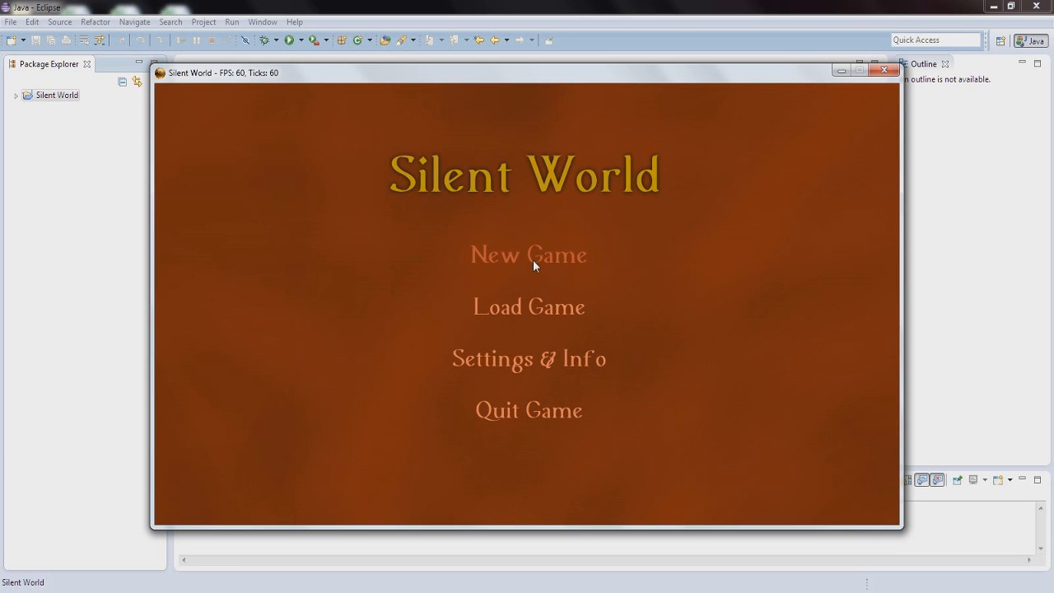
left_click(528, 255)
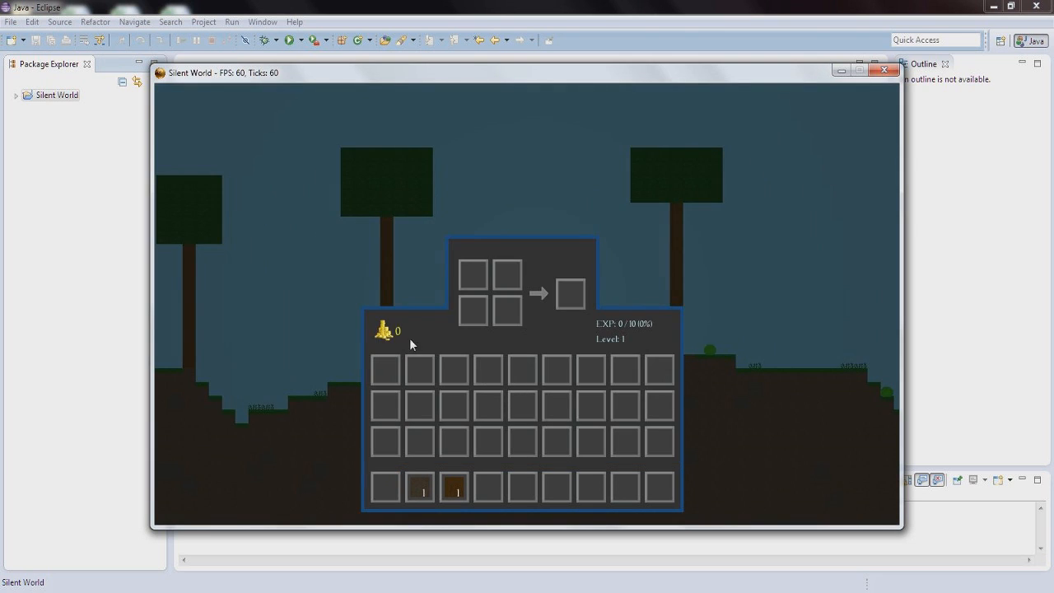
mouse_move(412, 308)
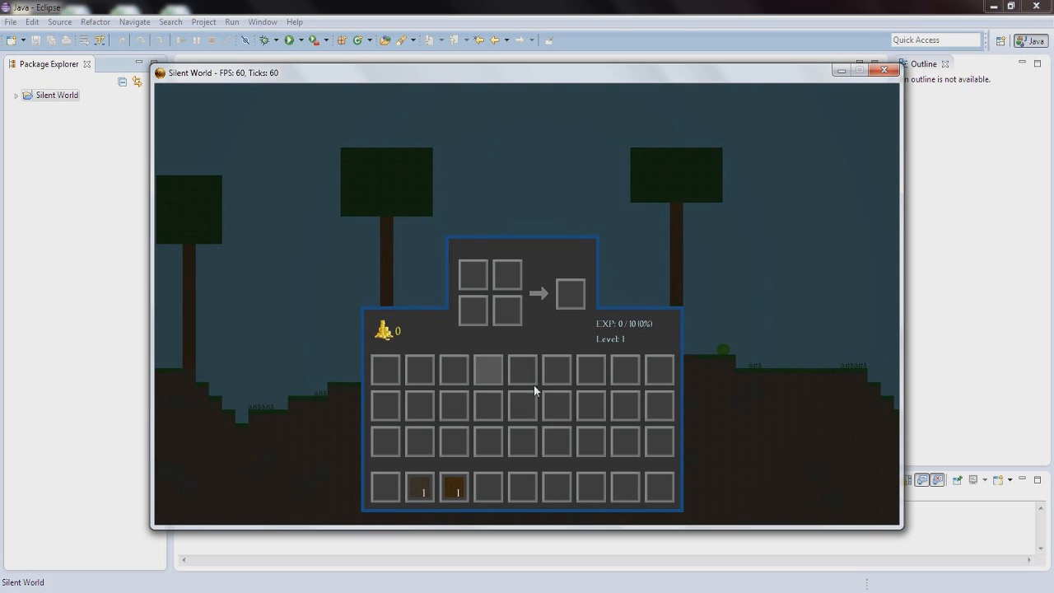
mouse_move(416, 309)
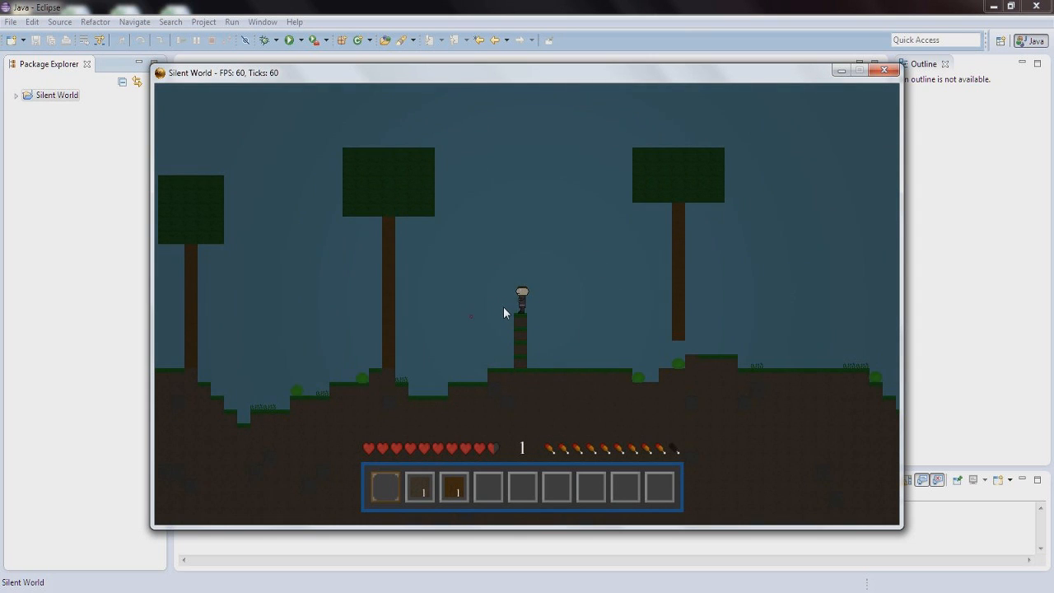
mouse_move(355, 292)
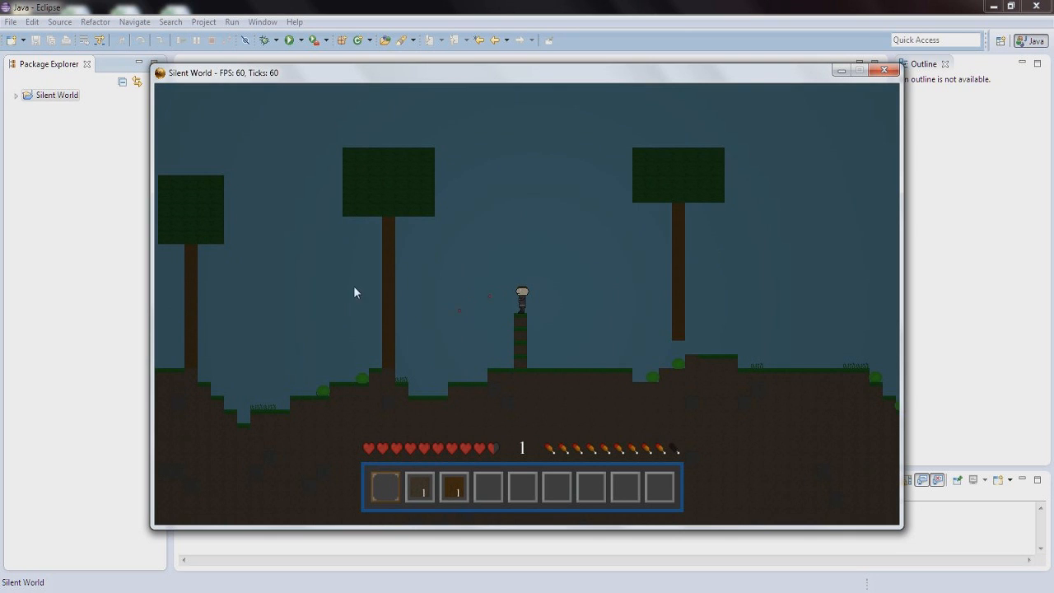
mouse_move(226, 296)
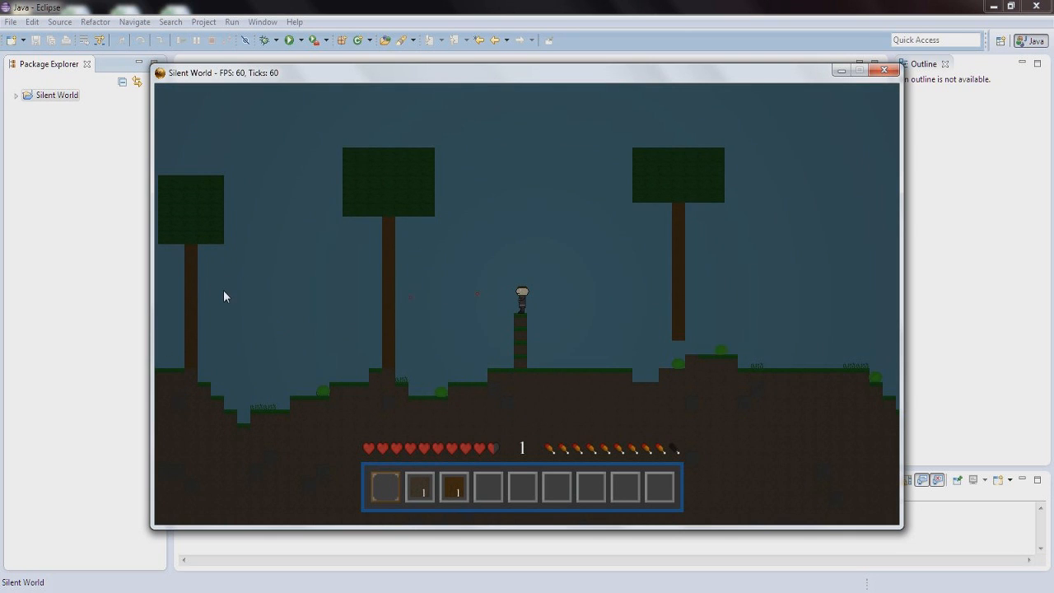
mouse_move(181, 293)
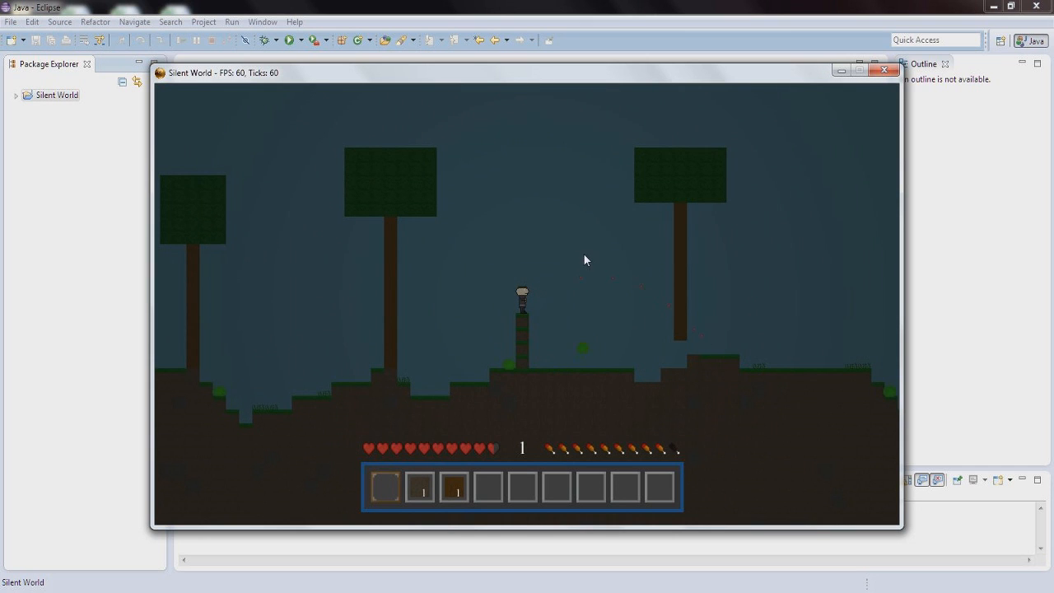
mouse_move(566, 179)
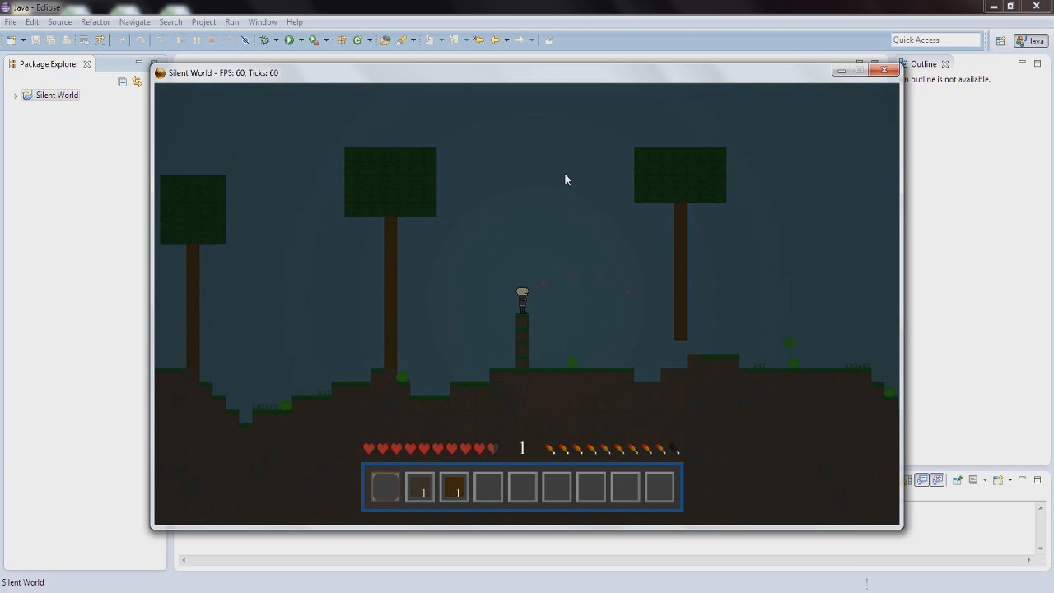
mouse_move(494, 387)
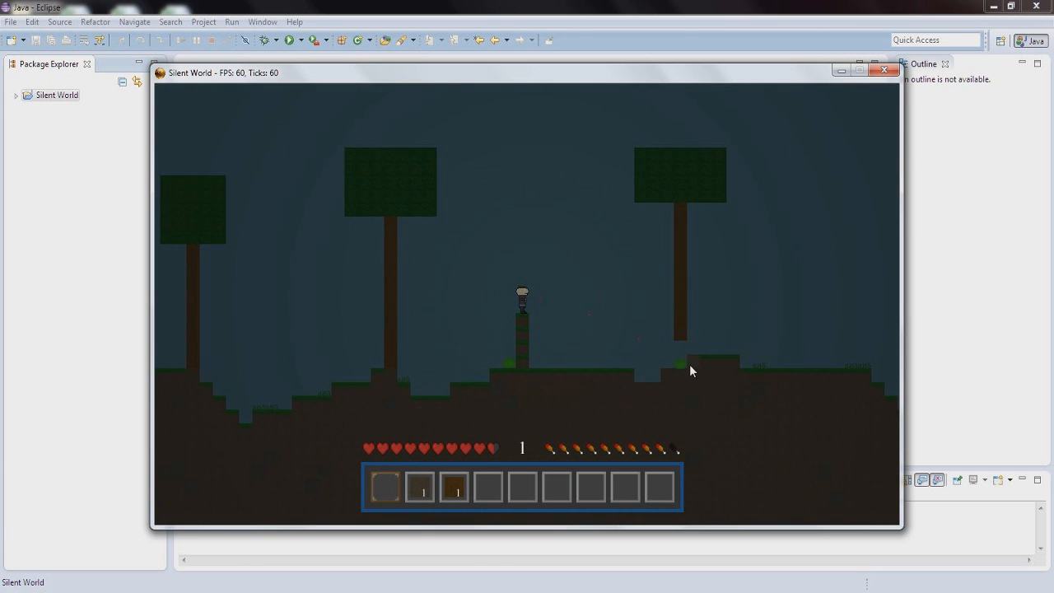
mouse_move(645, 342)
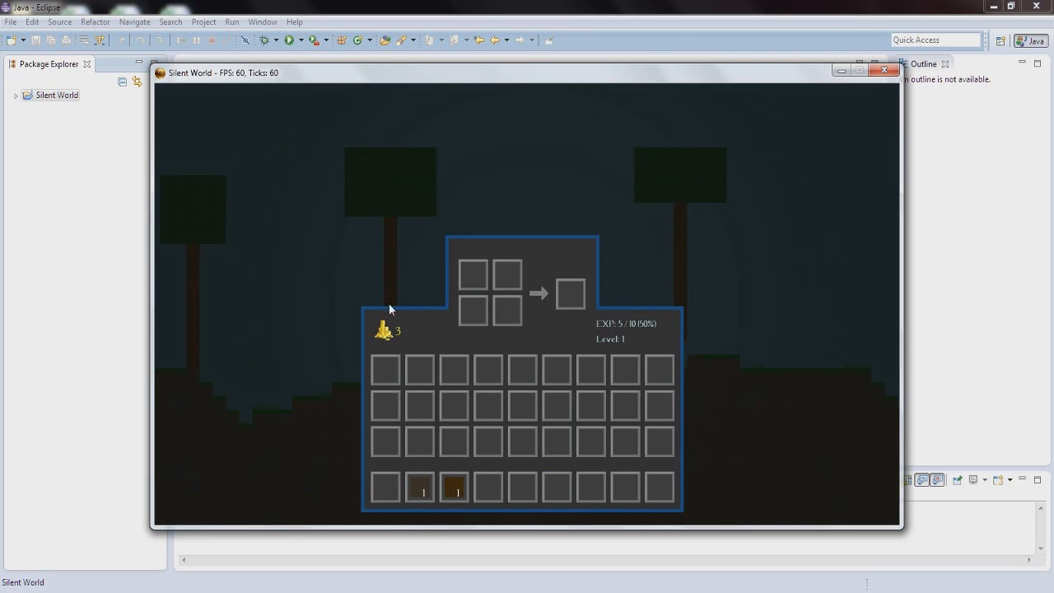
mouse_move(646, 356)
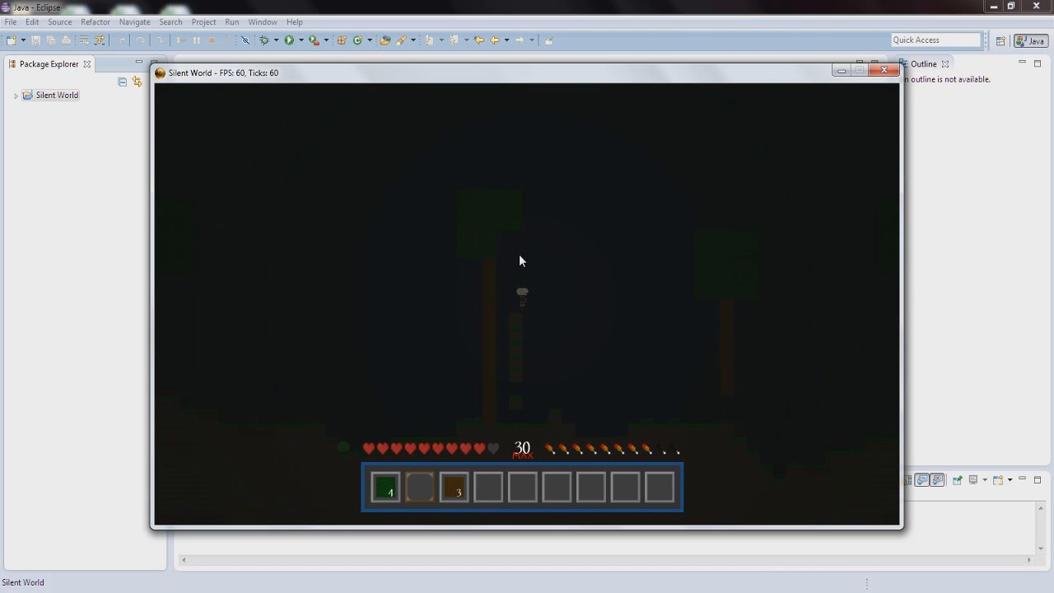
Open the inventory with E and craft the leaf blocks into two sticks
key("e")
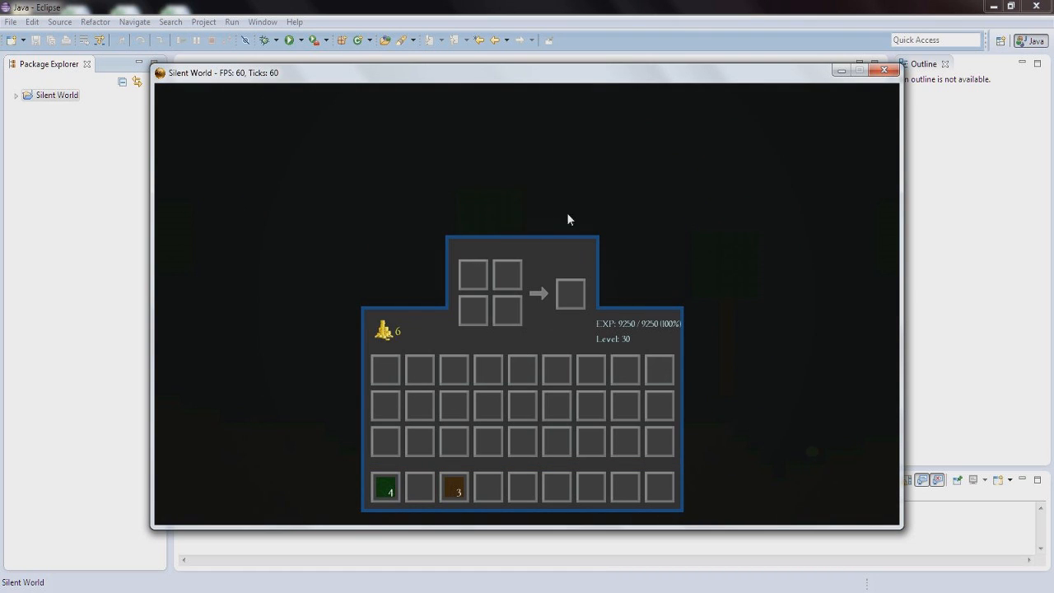
mouse_move(541, 280)
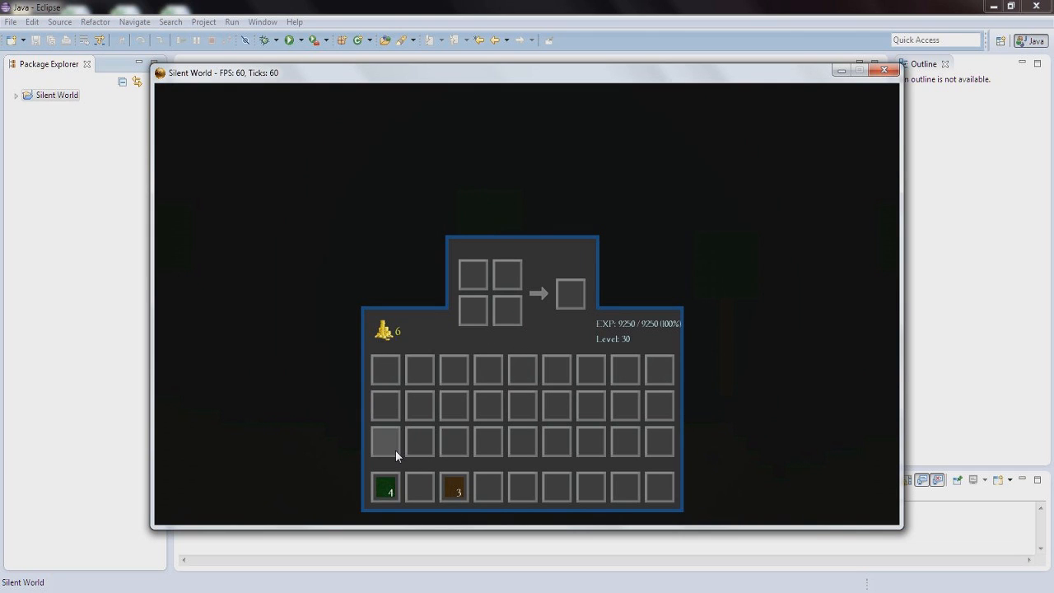
mouse_move(420, 438)
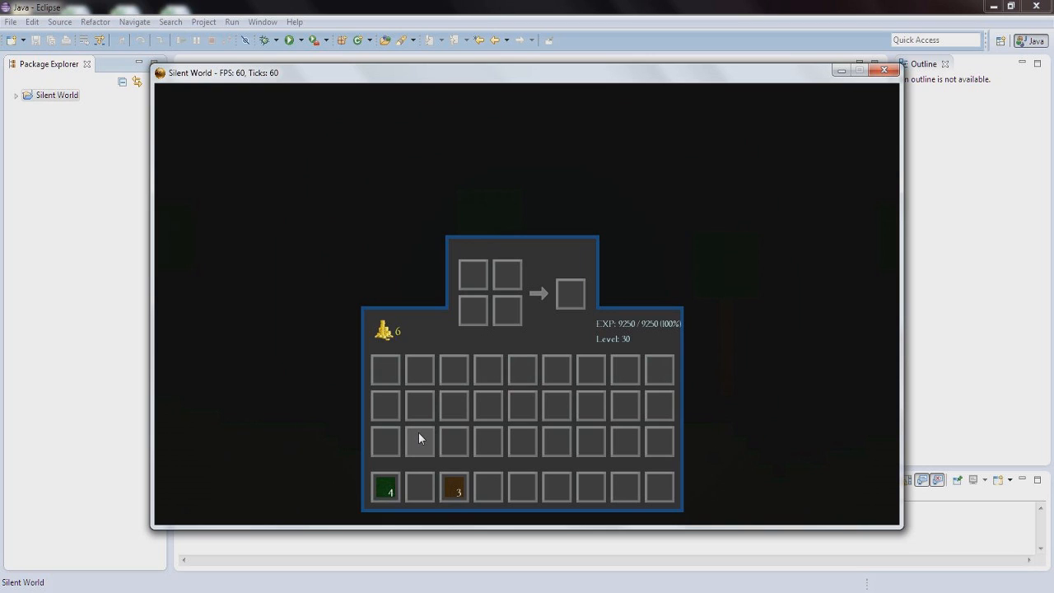
mouse_move(398, 509)
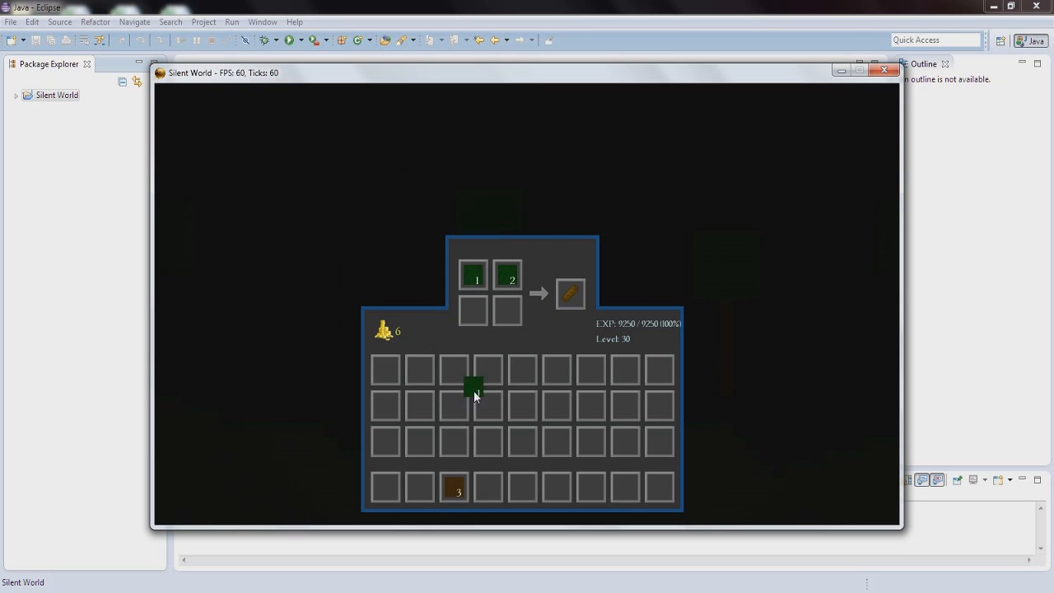
left_click_drag(474, 387, 473, 275)
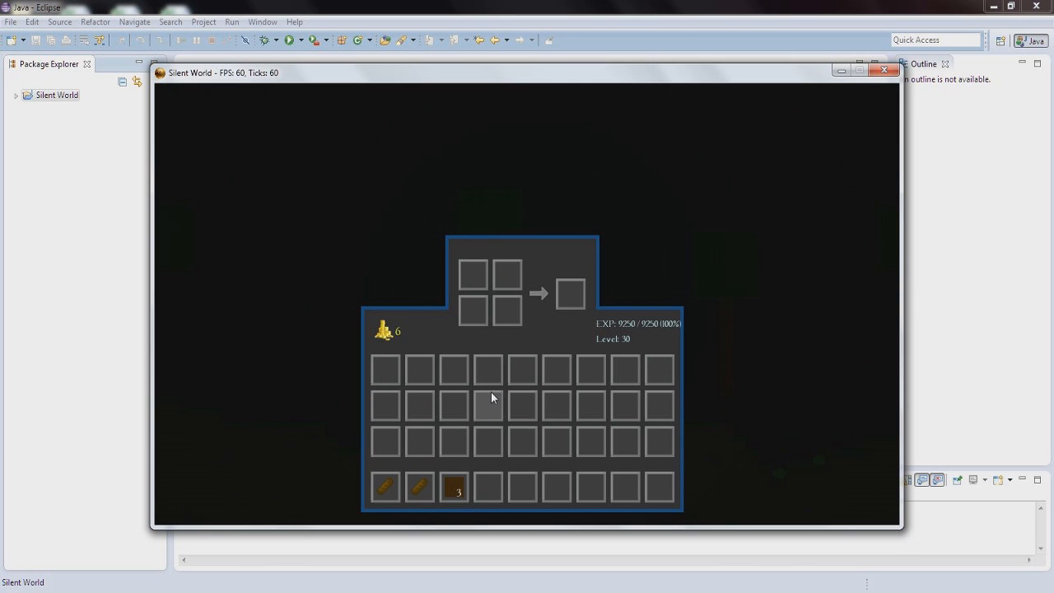
mouse_move(510, 344)
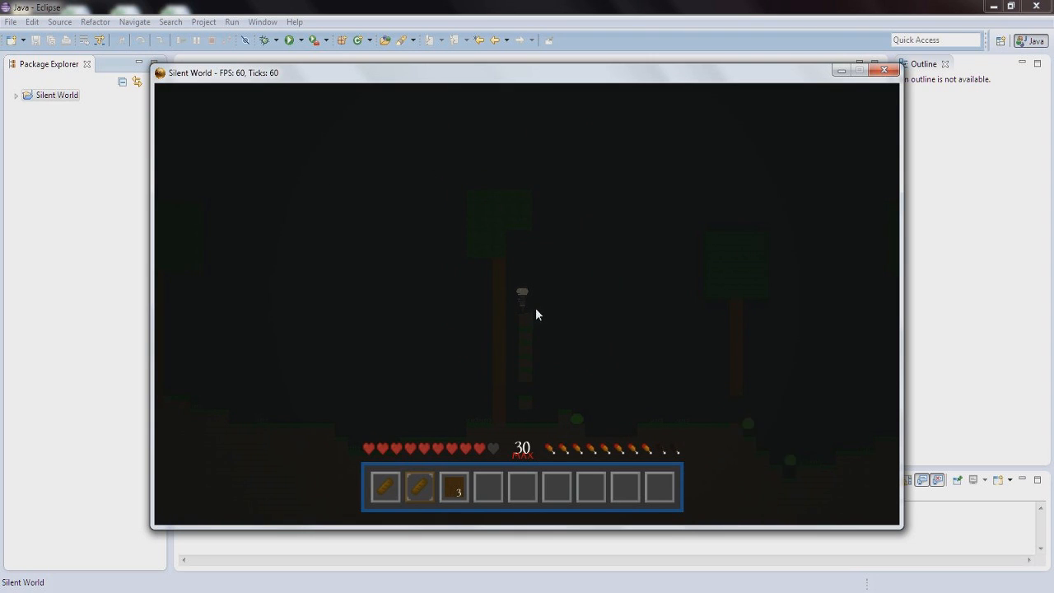
mouse_move(525, 305)
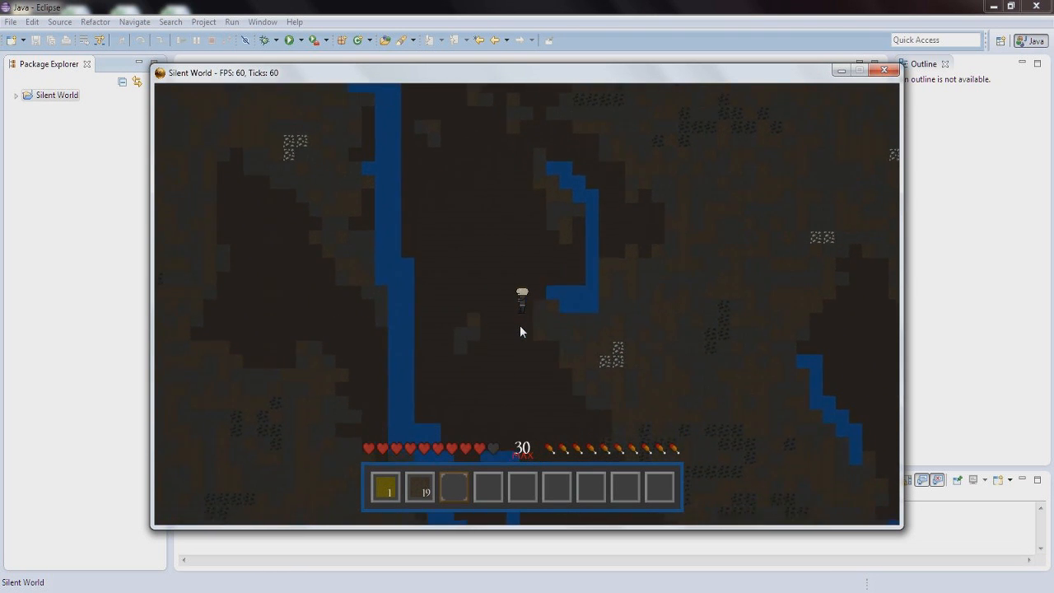
Move the character forward through the underground cave with flowing water
key("w")
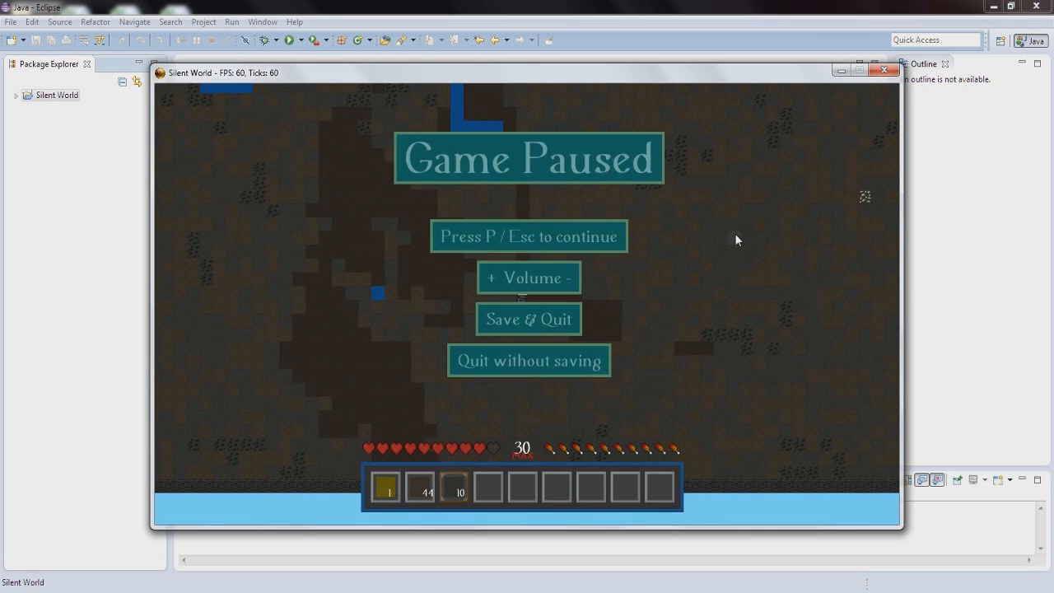
Bring up the Game Paused menu showing the volume and quit options
left_click(564, 278)
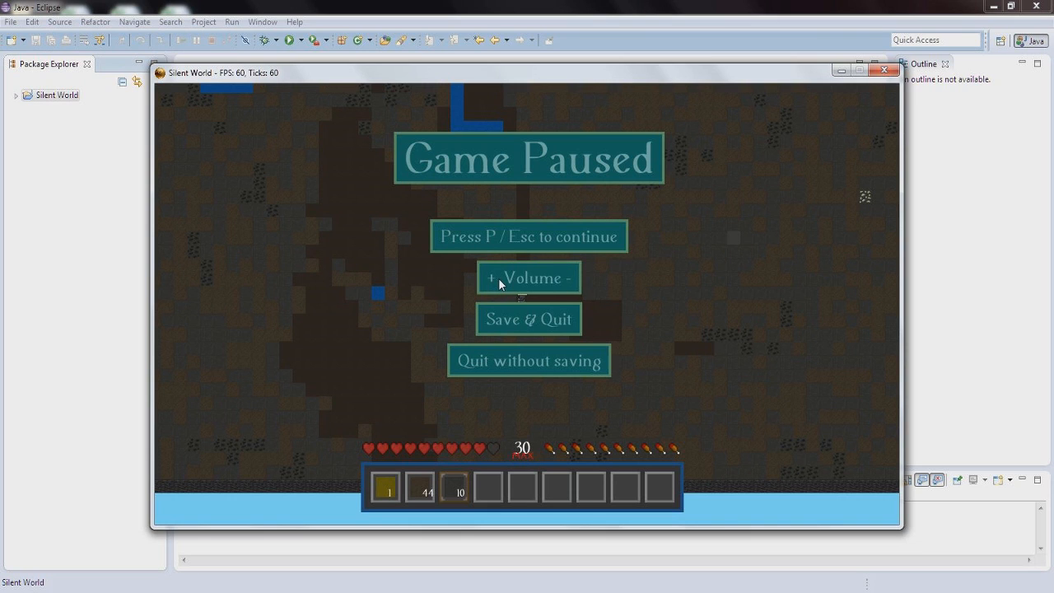
mouse_move(97, 462)
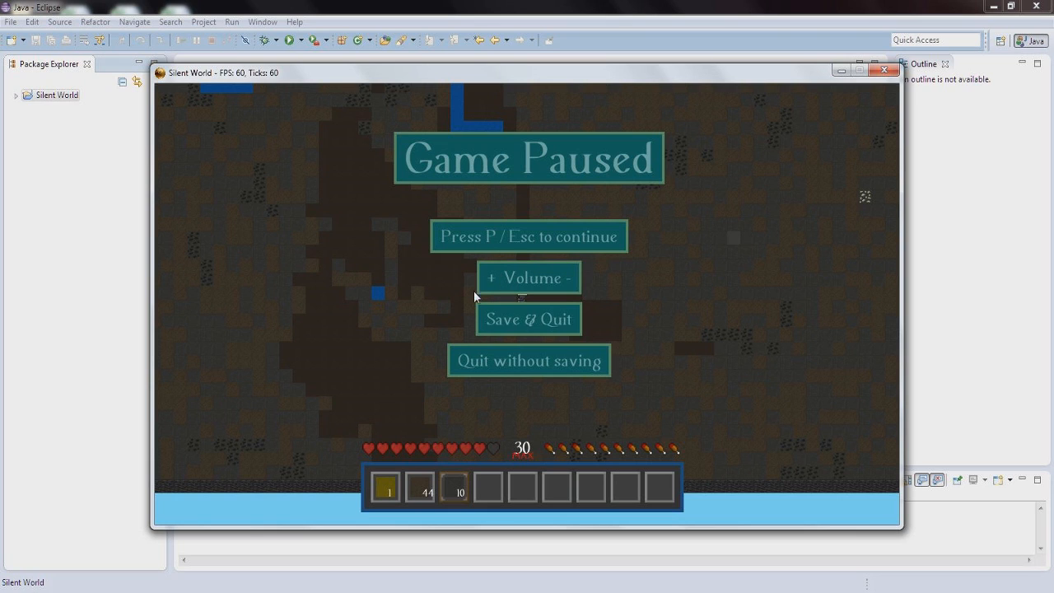
mouse_move(578, 314)
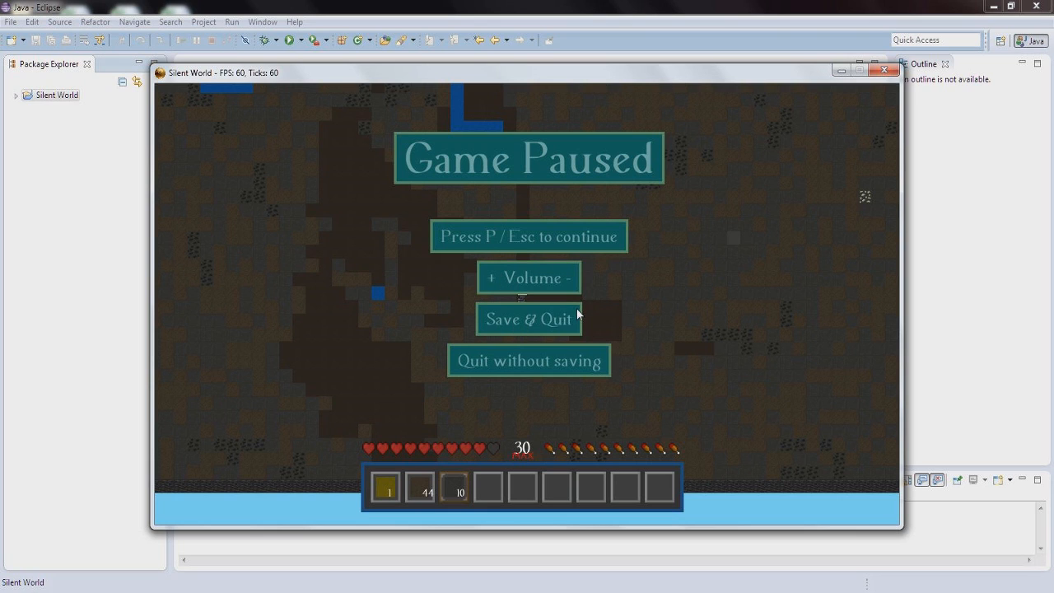
mouse_move(554, 377)
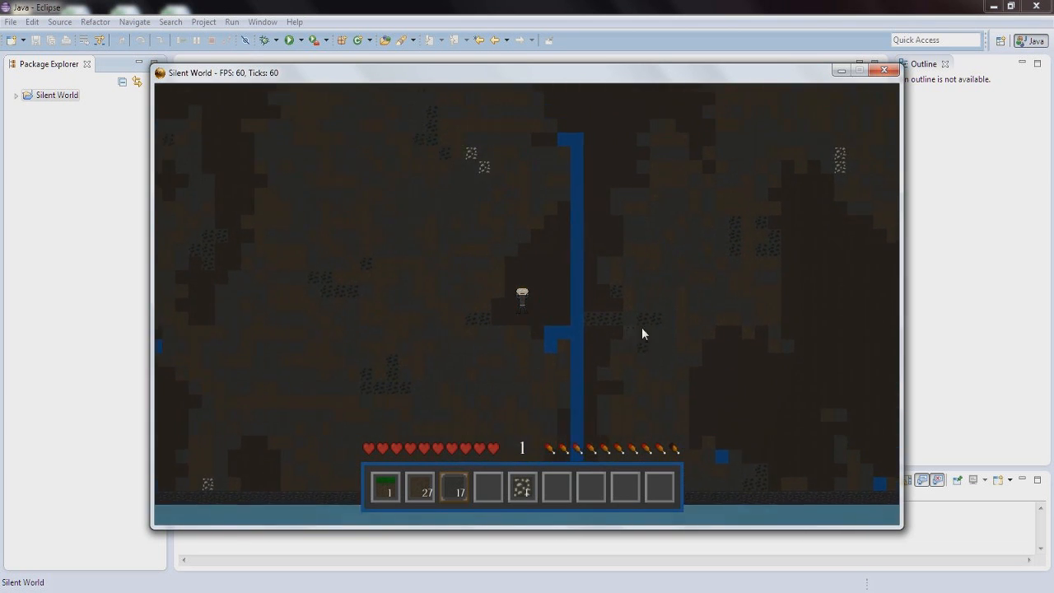
Close the game window and expand the Silent World project in Package Explorer
left_click(884, 69)
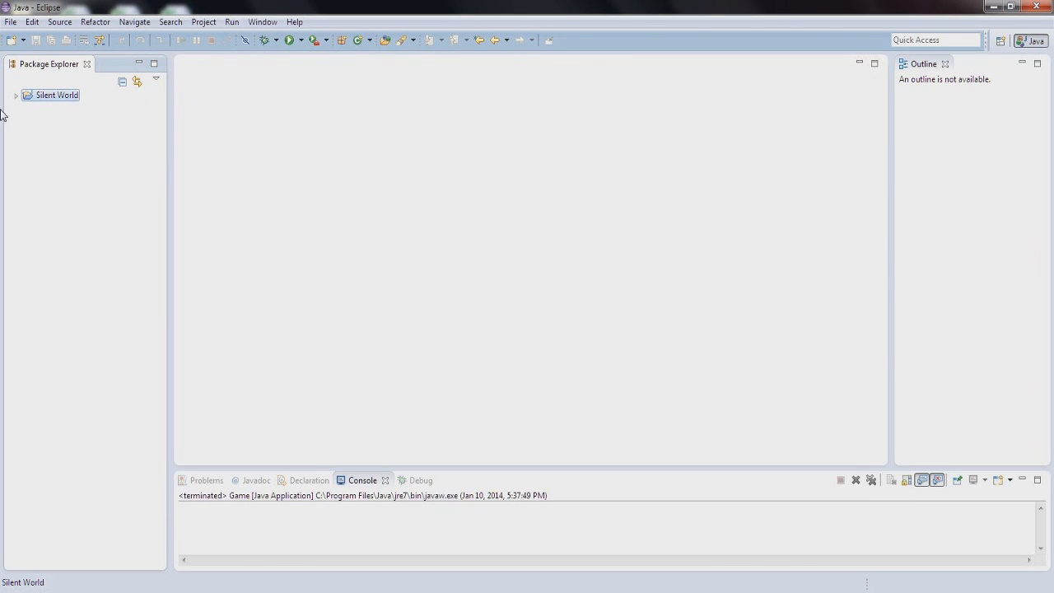
left_click(16, 94)
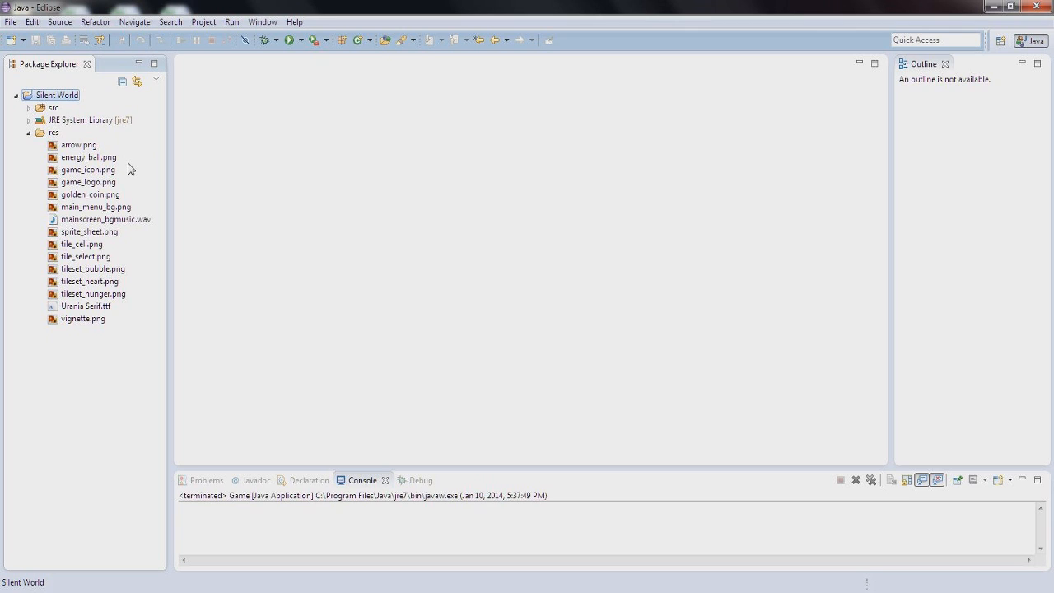
mouse_move(136, 176)
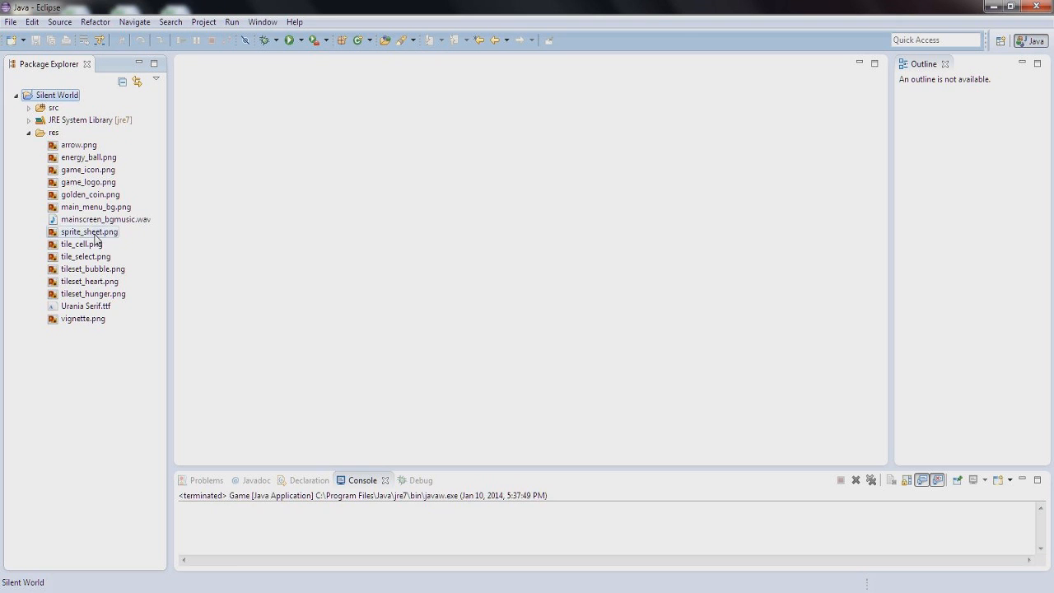
View sprite_sheet.png in Windows Photo Viewer, then close the viewer
double_click(88, 231)
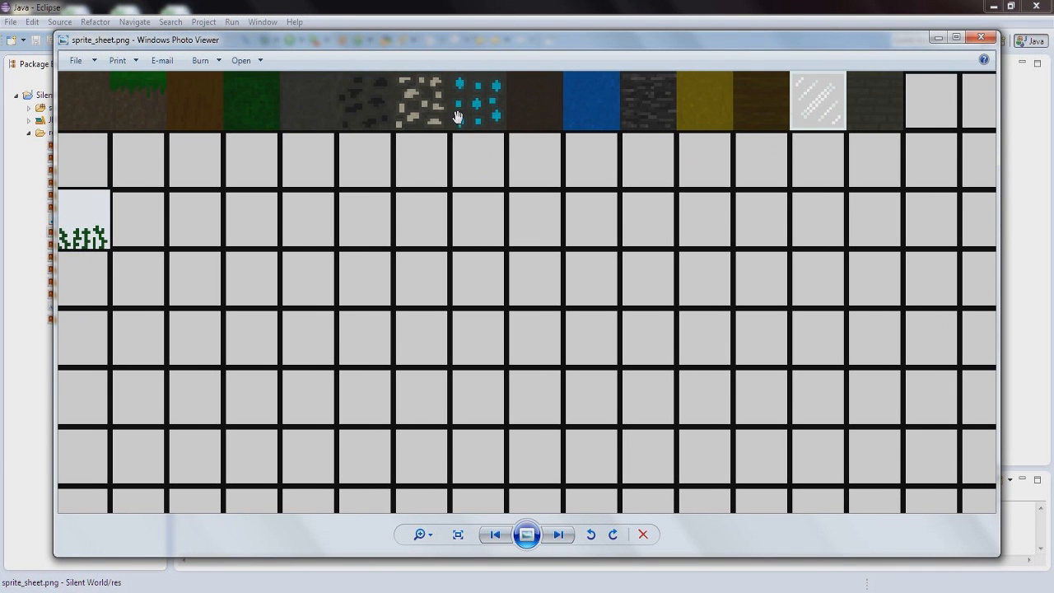
mouse_move(804, 84)
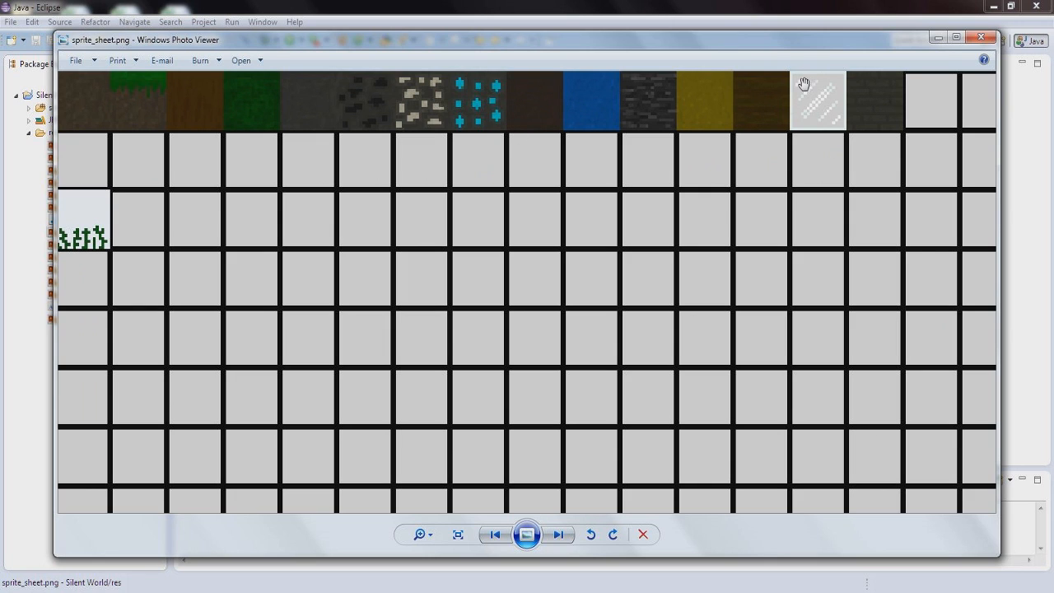
mouse_move(806, 131)
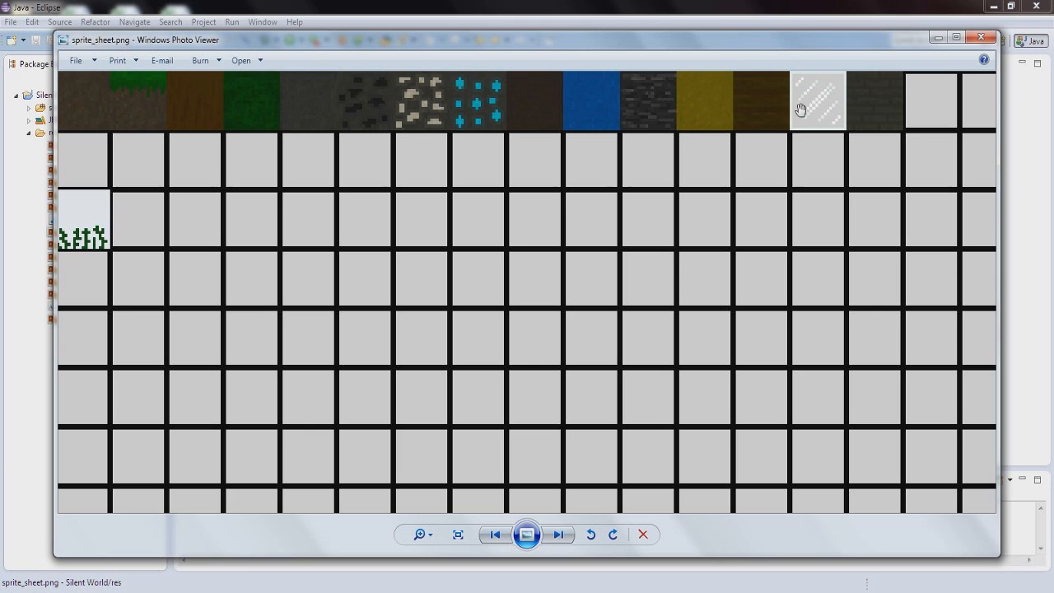
mouse_move(906, 72)
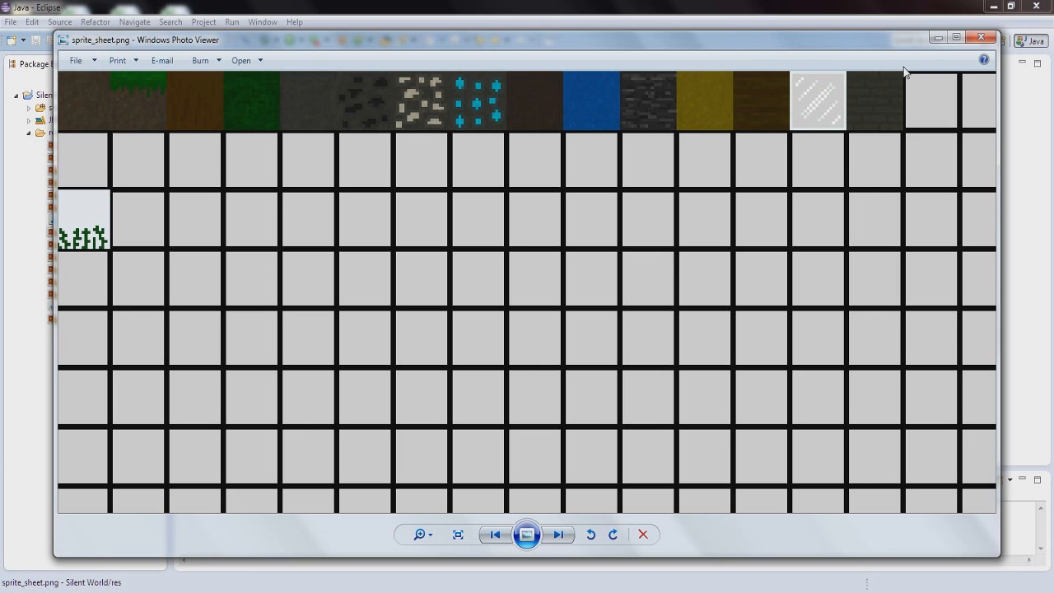
mouse_move(847, 114)
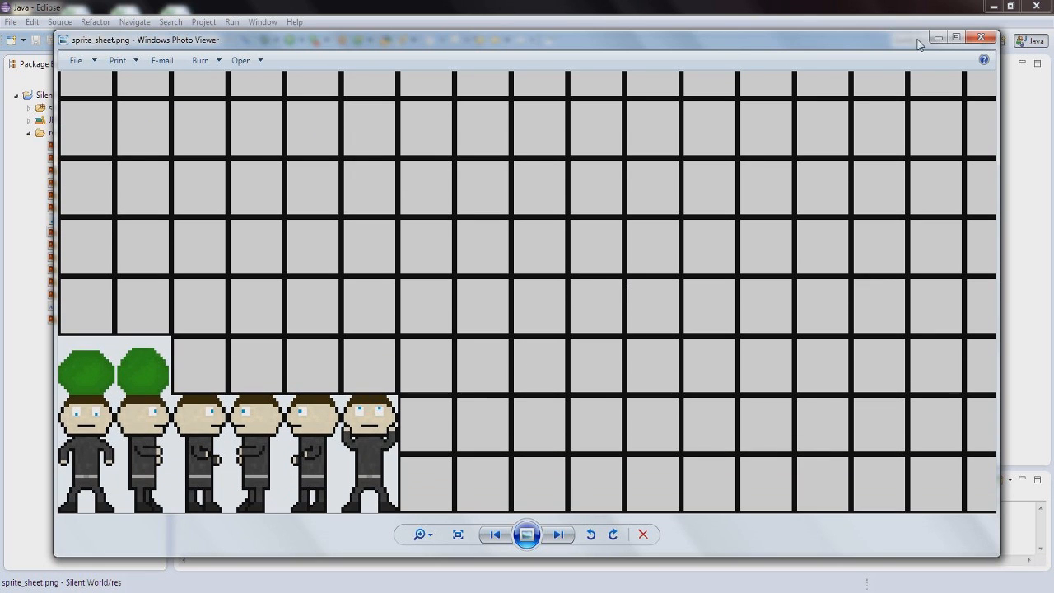
left_click(981, 37)
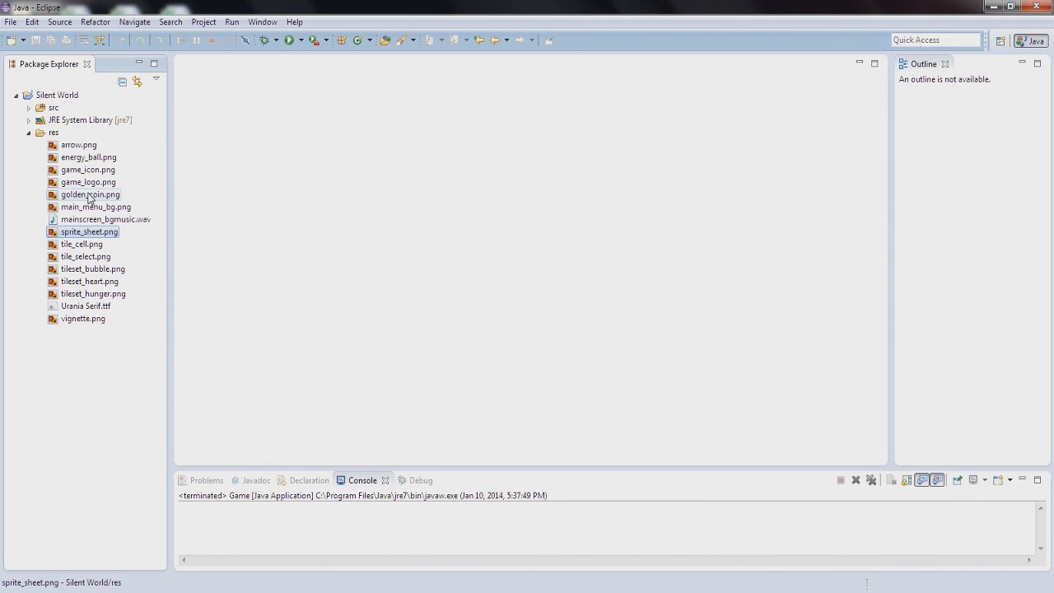
Expand src and its Entity, GUI, Core and Components packages, then open Level.java
left_click(29, 107)
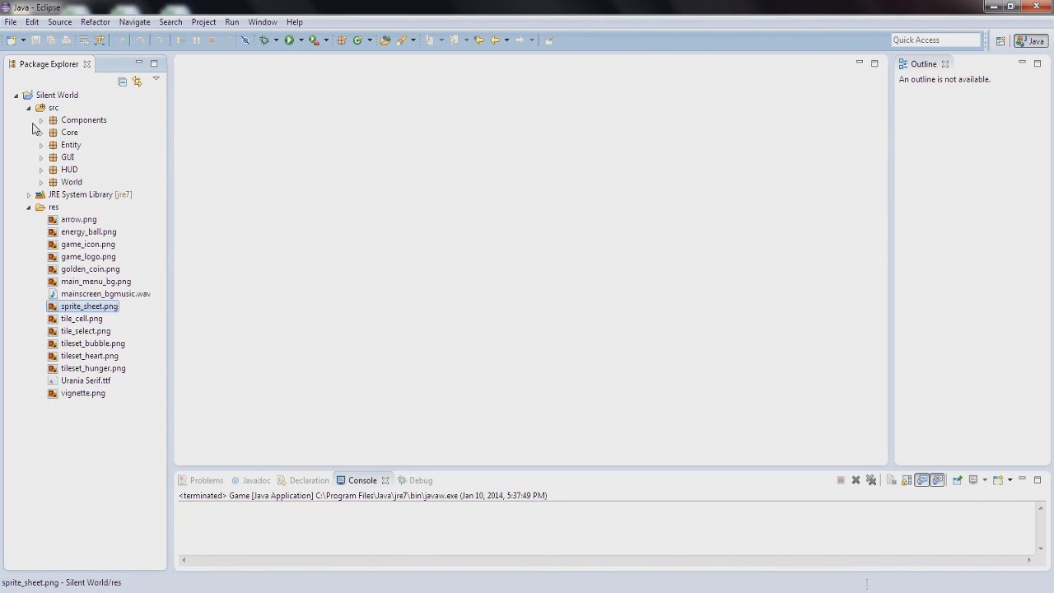
left_click(41, 132)
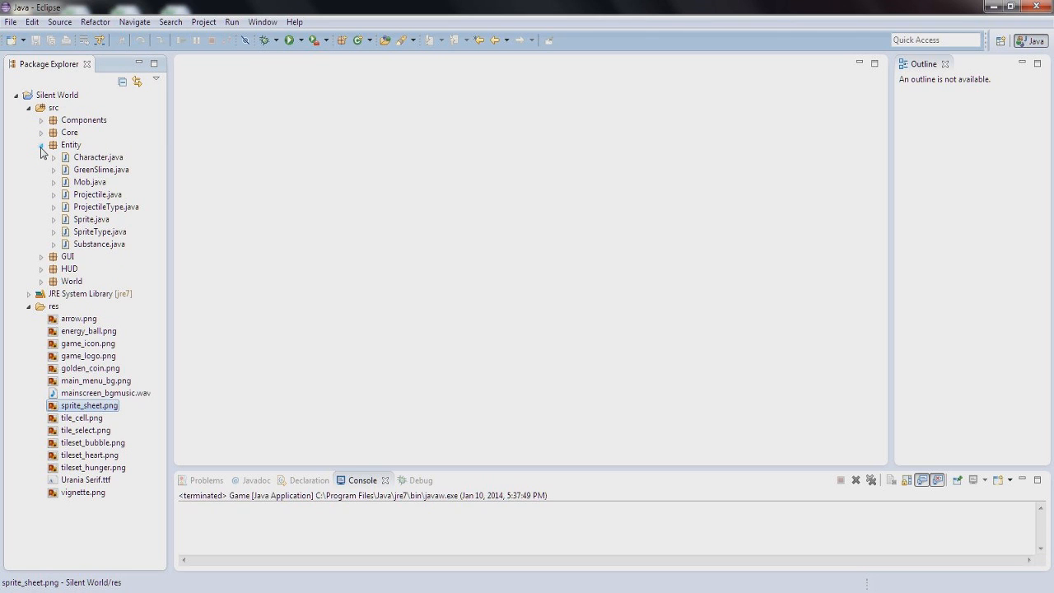
left_click(41, 158)
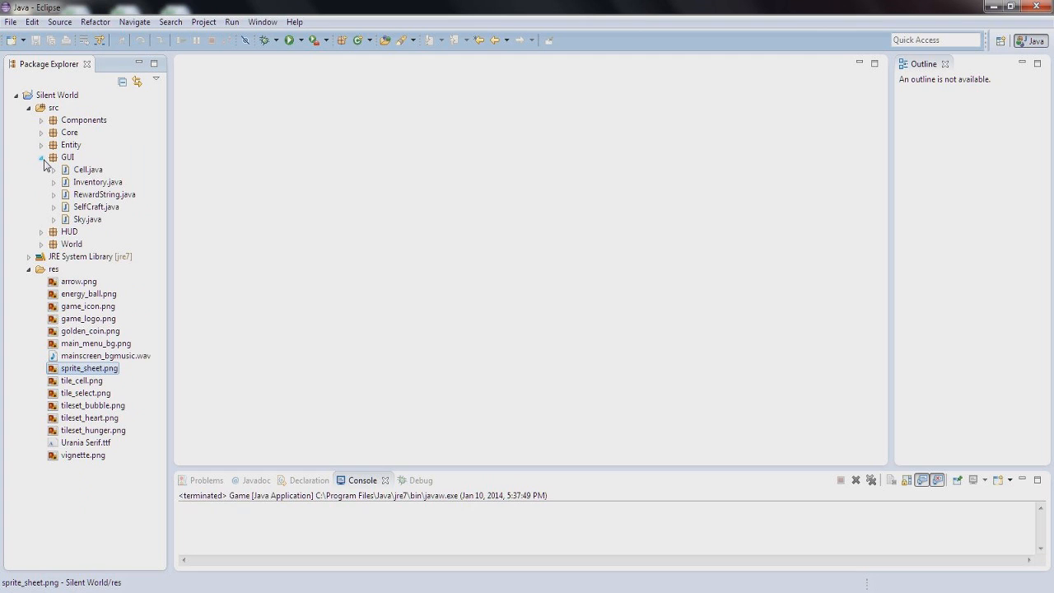
left_click(41, 156)
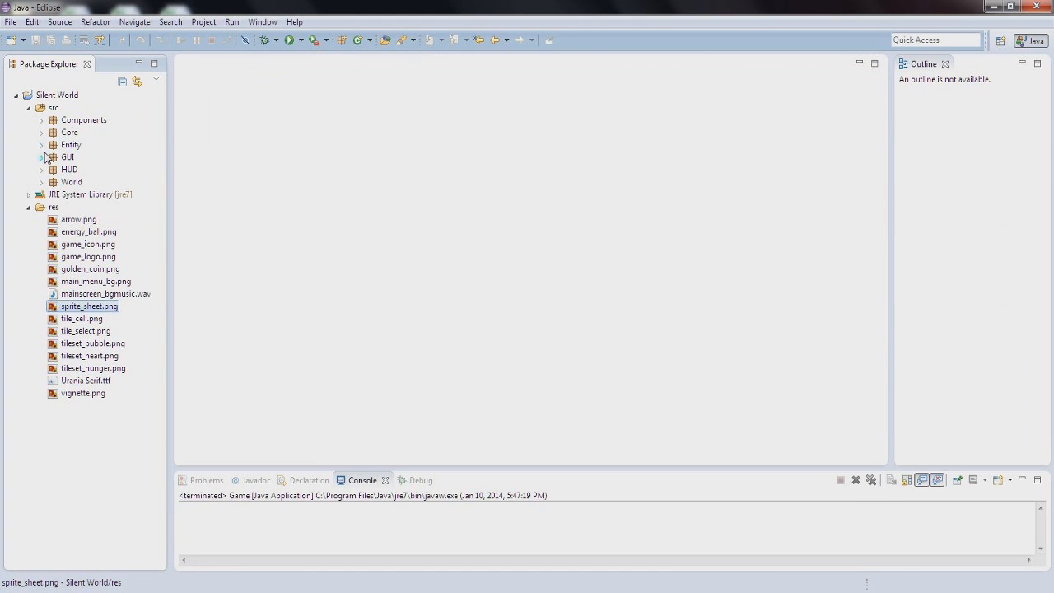
left_click(42, 145)
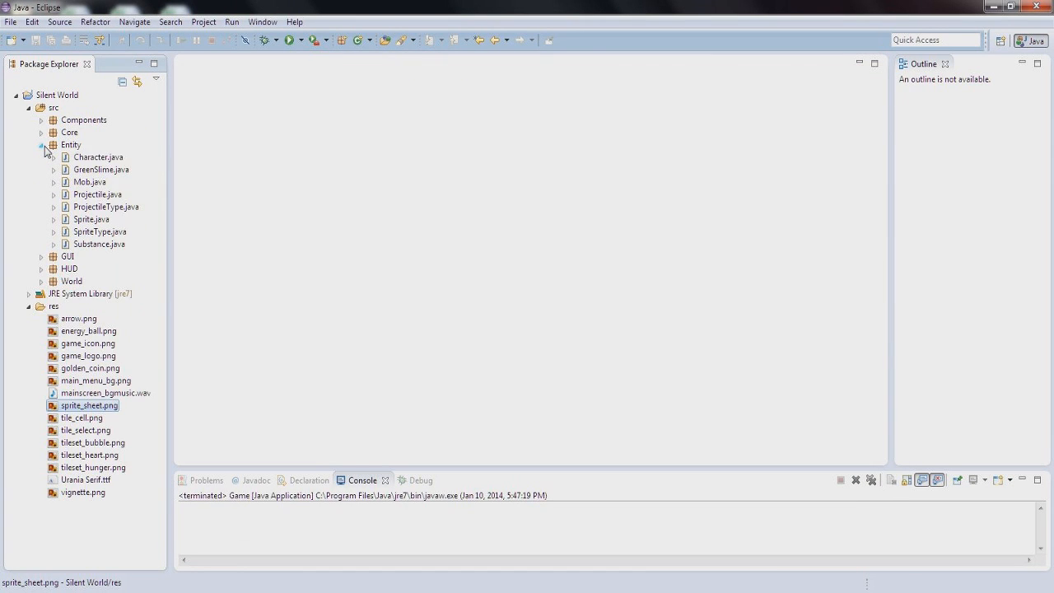
left_click(42, 131)
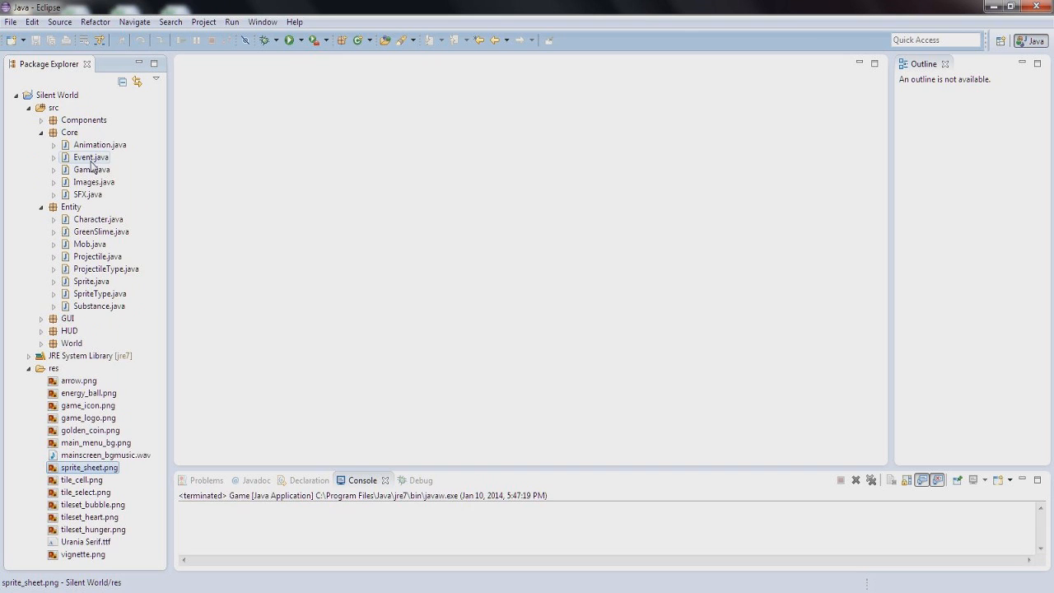
left_click(41, 120)
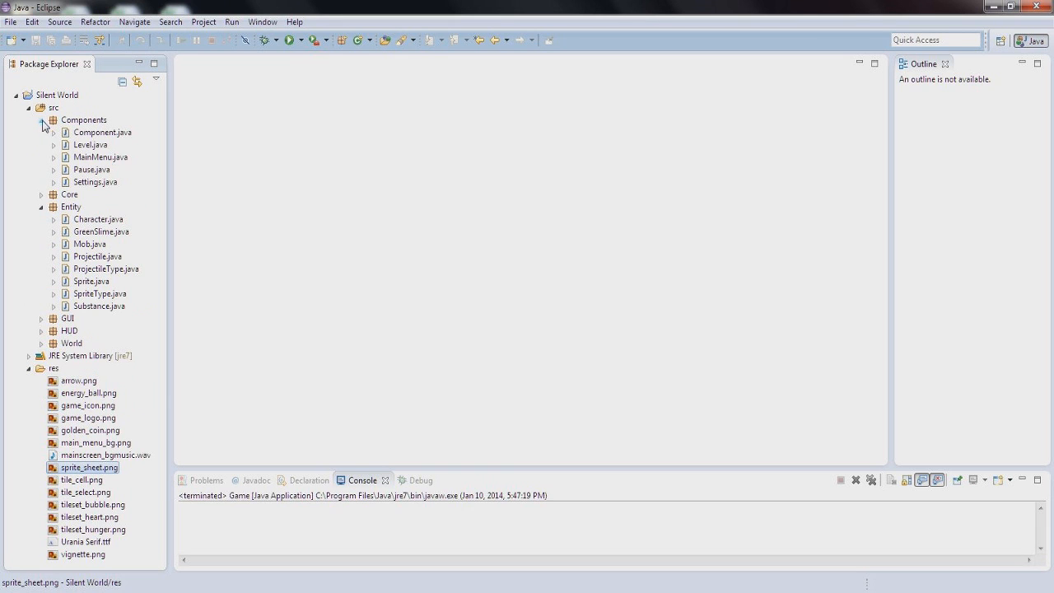
double_click(90, 144)
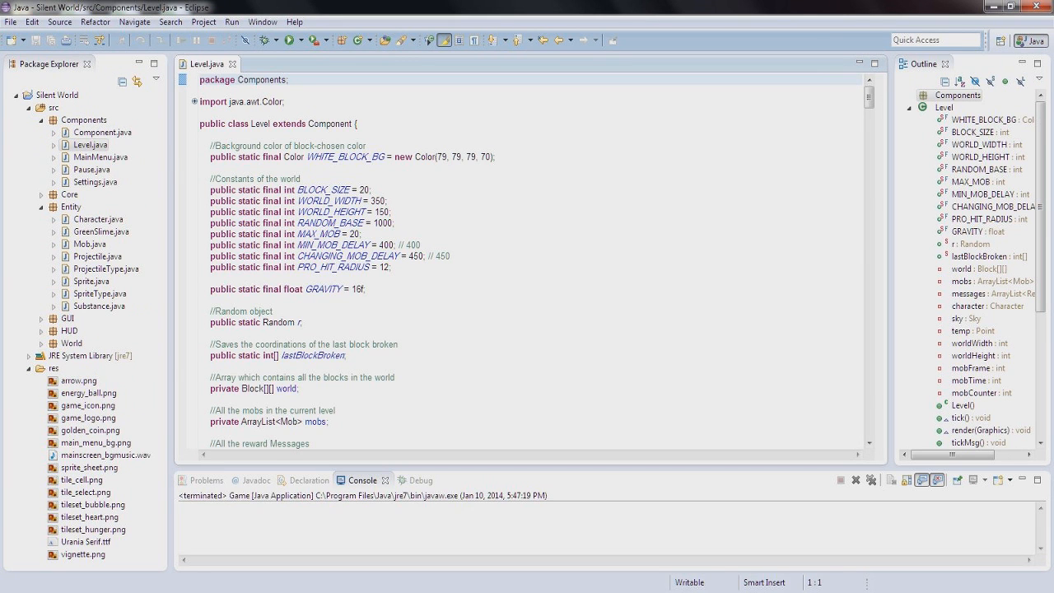
Set both mob delay constants to 4, test-run the game, then expand HUD and World
left_click(382, 244)
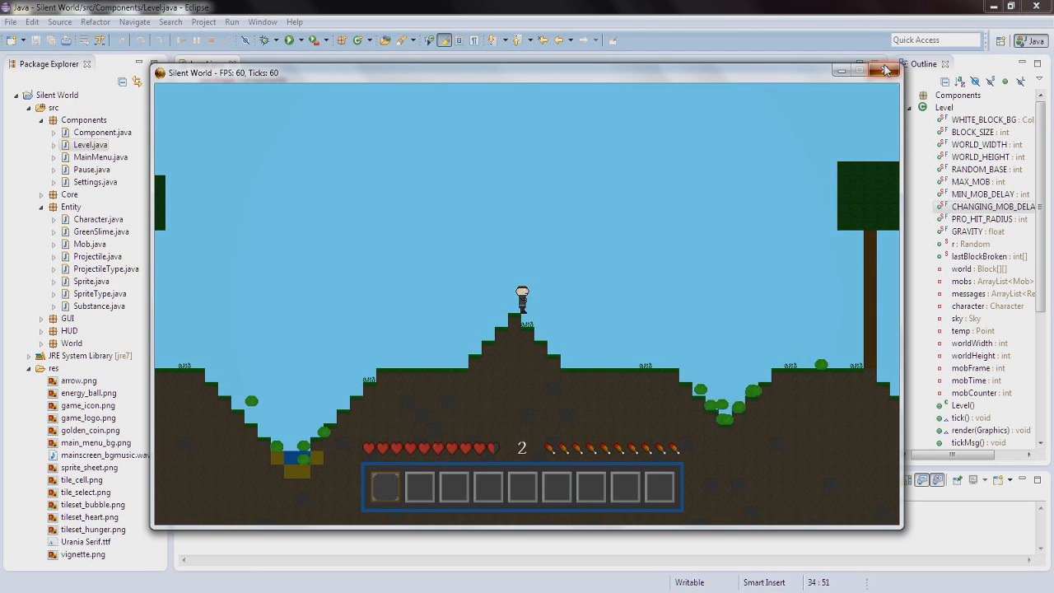
left_click(886, 70)
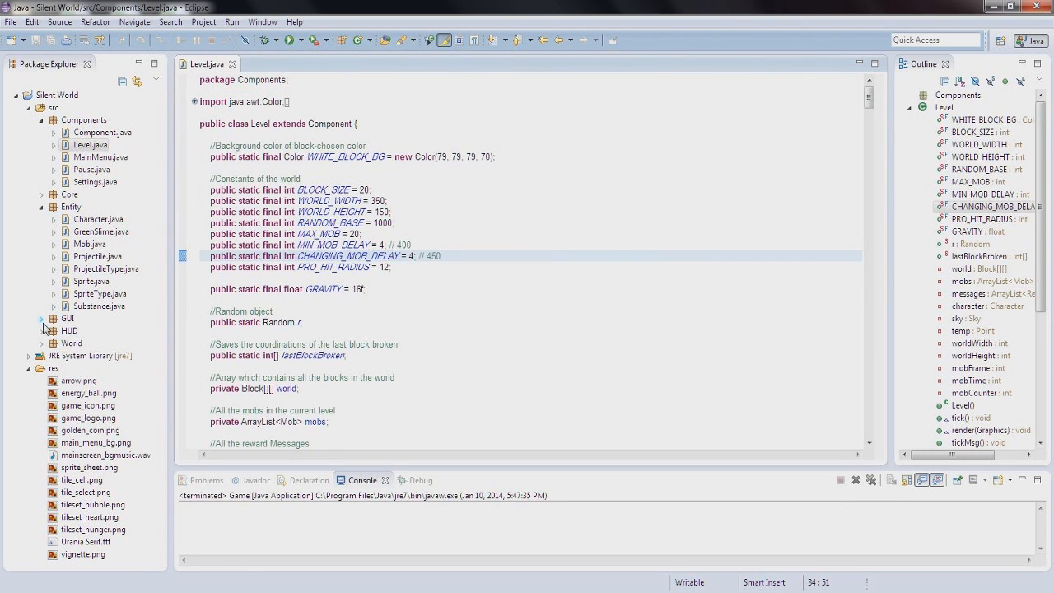
left_click(91, 145)
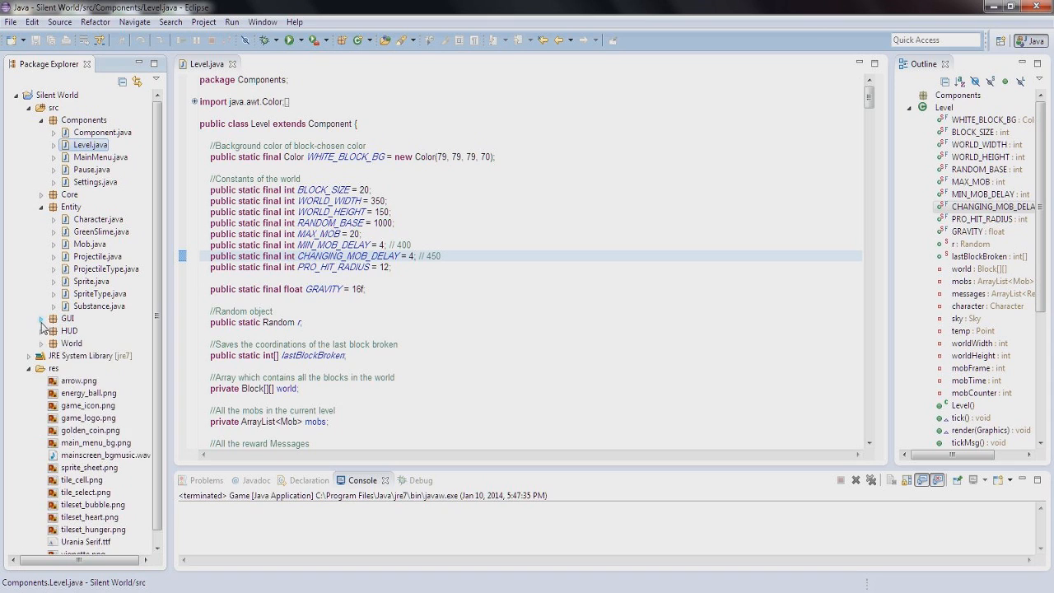
left_click(42, 330)
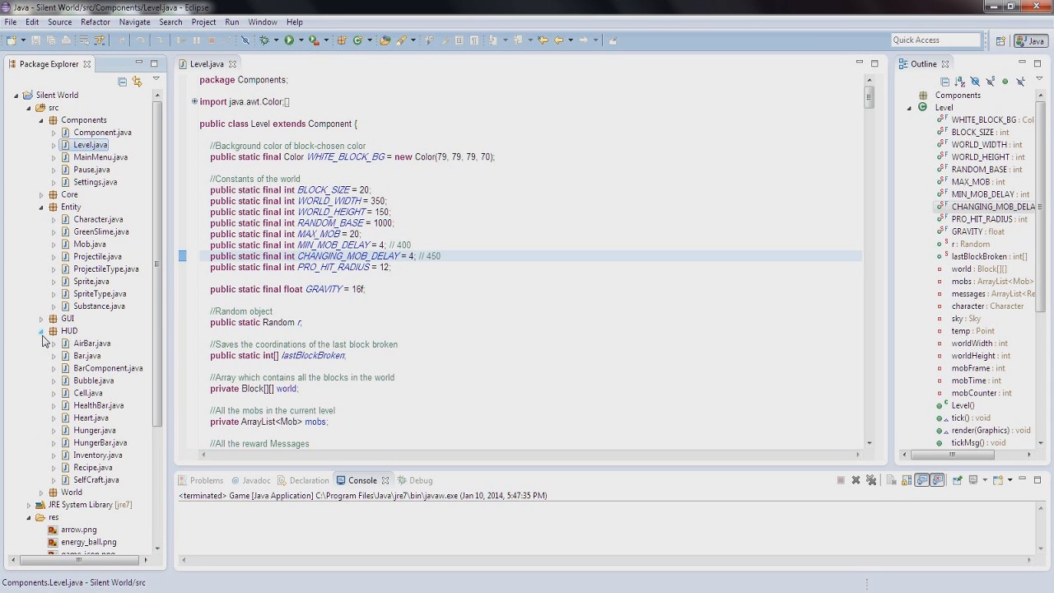
left_click(41, 342)
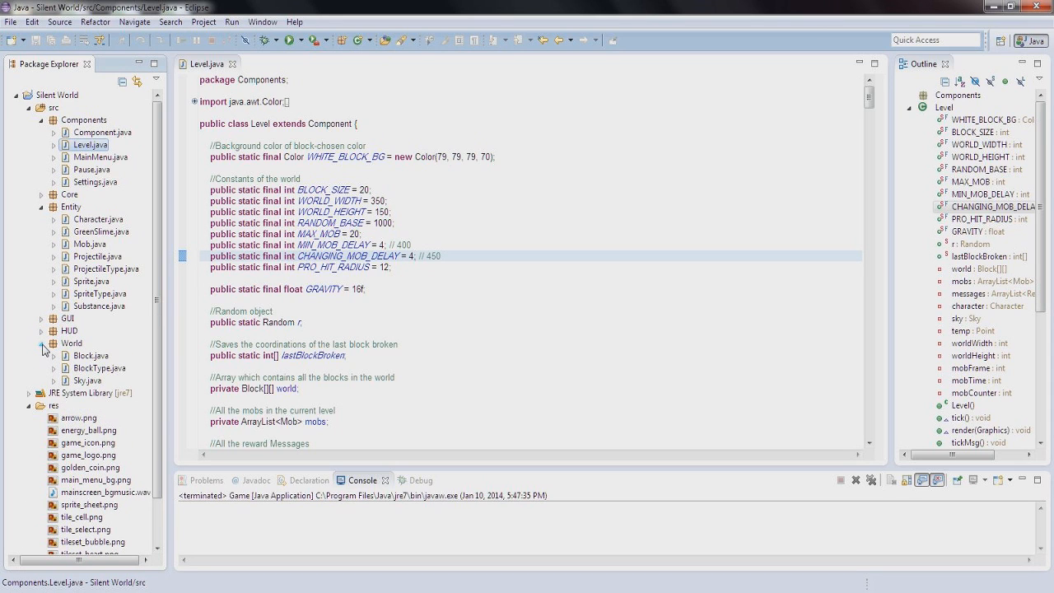